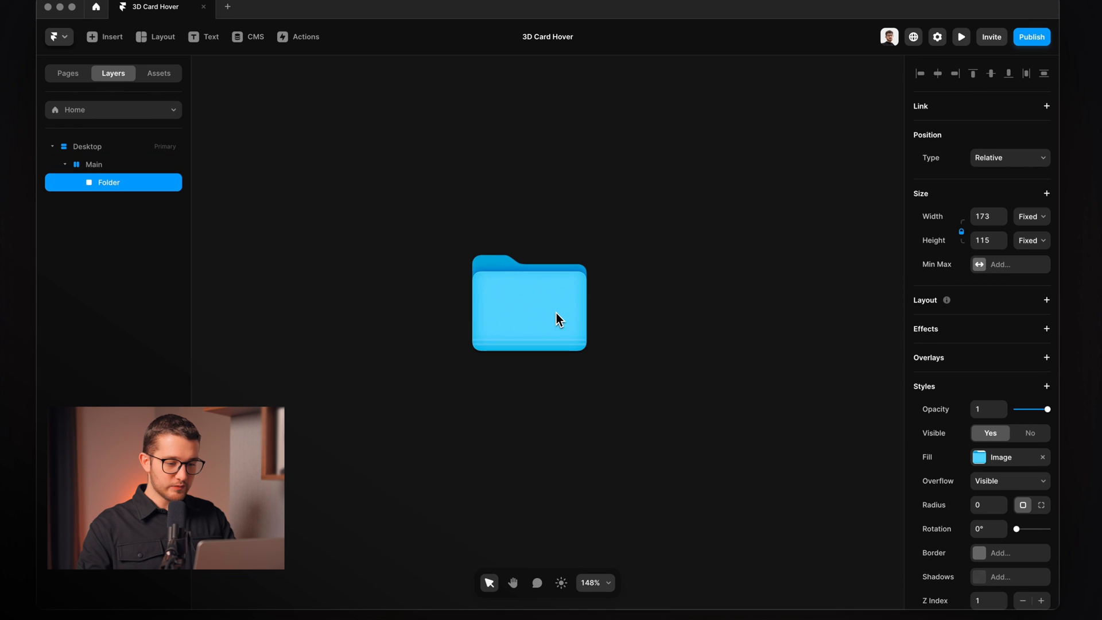
- Add a 'Framer_Tutorial_Folder' text label in Main and stack it with the folder image
{"action": "left_click", "coordinate": [94, 163]}
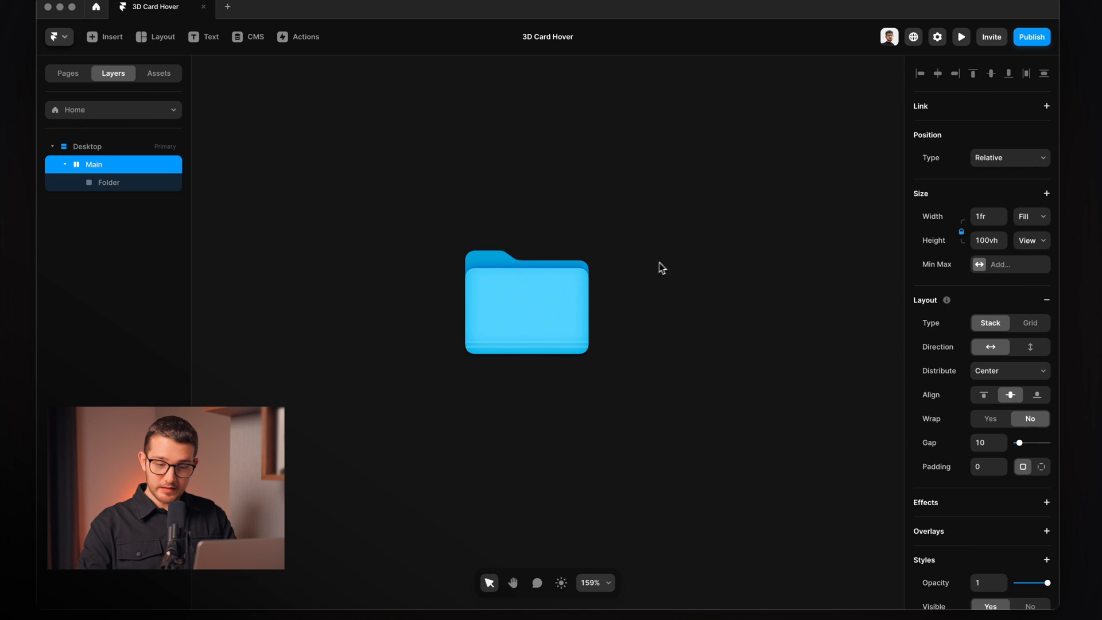
{"action": "mouse_move", "coordinate": [645, 279]}
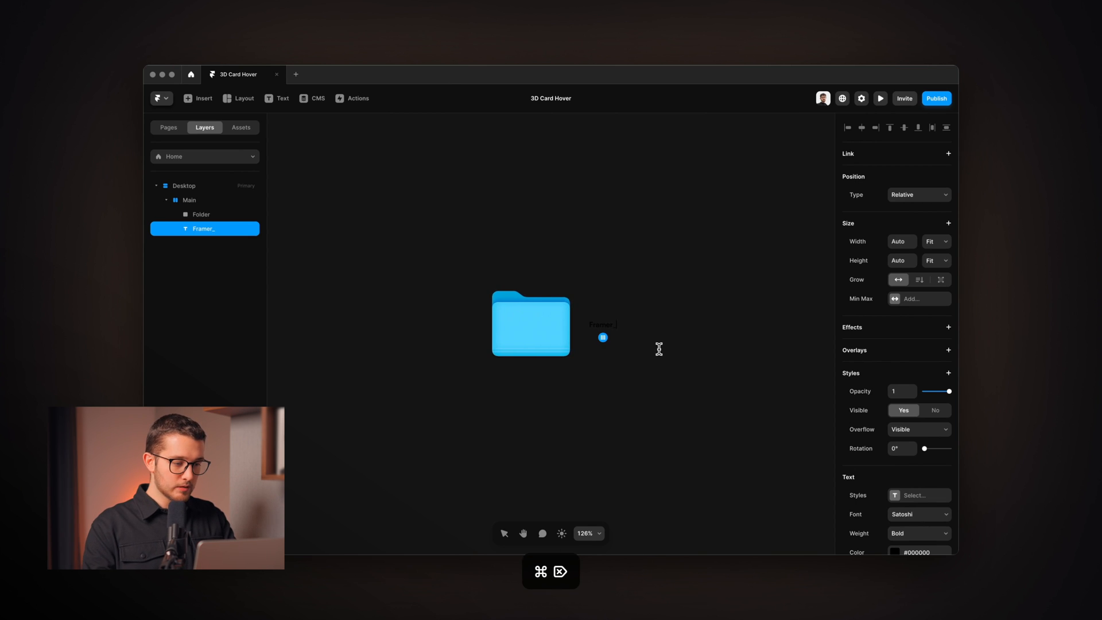
{"action": "type", "text": "Tutorial_Folder"}
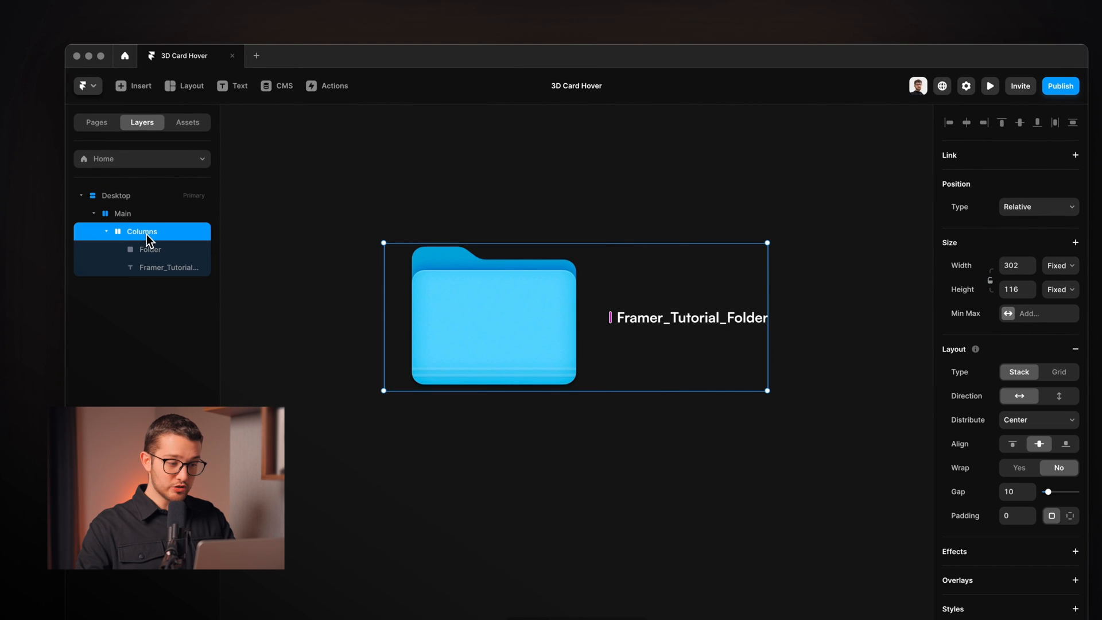
- Rename the Columns stack to Card, set its direction to vertical, and adjust its width
{"action": "double_click", "coordinate": [143, 232]}
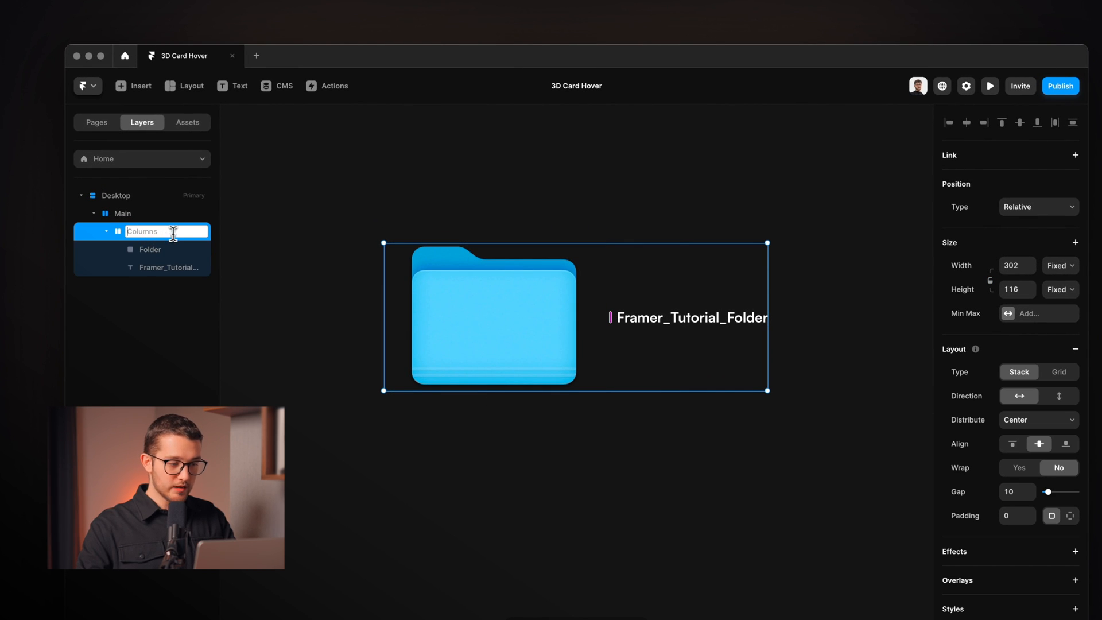
{"action": "type", "text": "Card"}
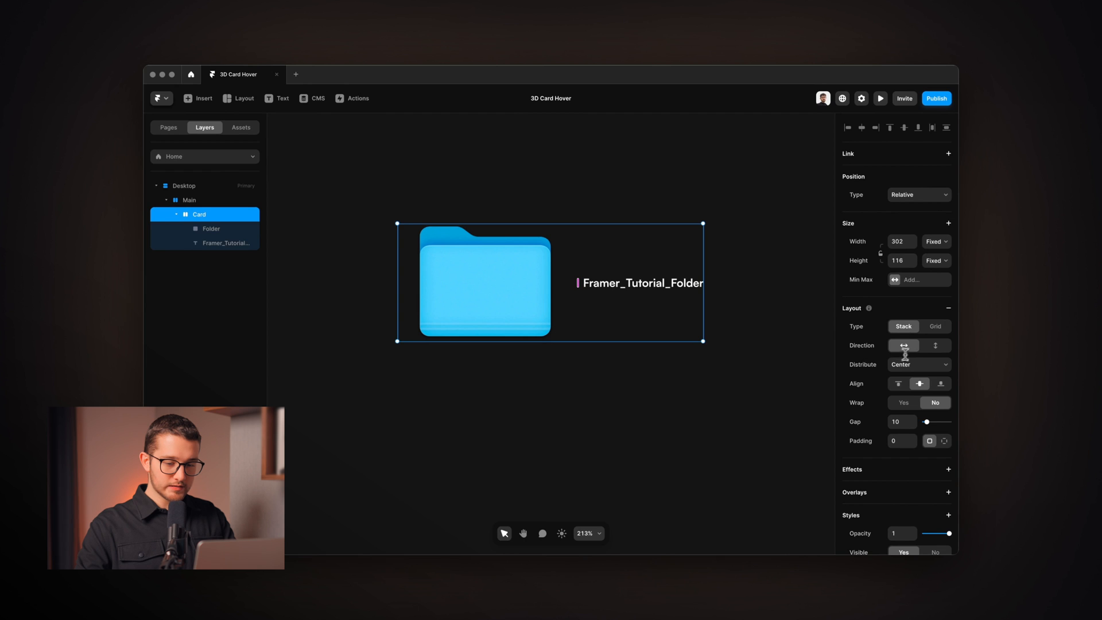
{"action": "left_click", "coordinate": [210, 229]}
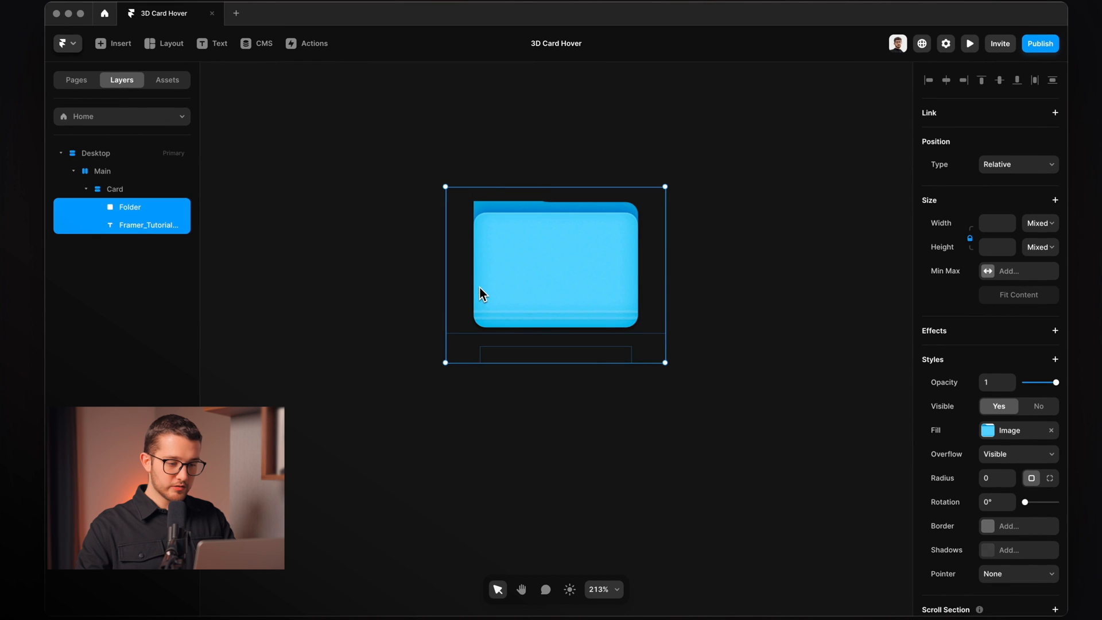
{"action": "left_click", "coordinate": [114, 188]}
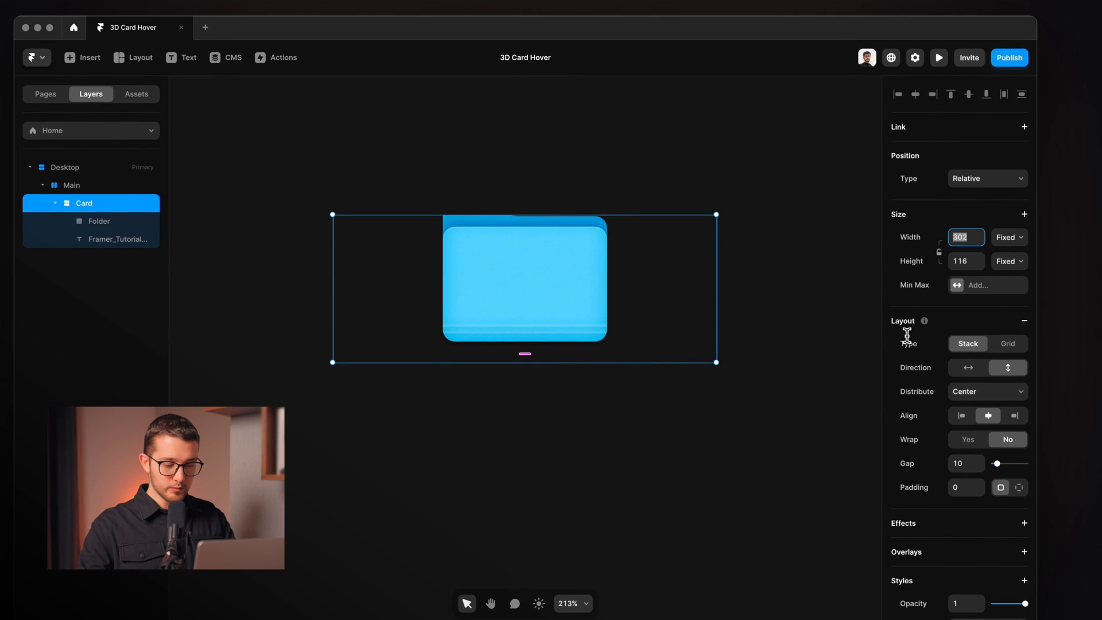
{"action": "key", "text": "cmd+c"}
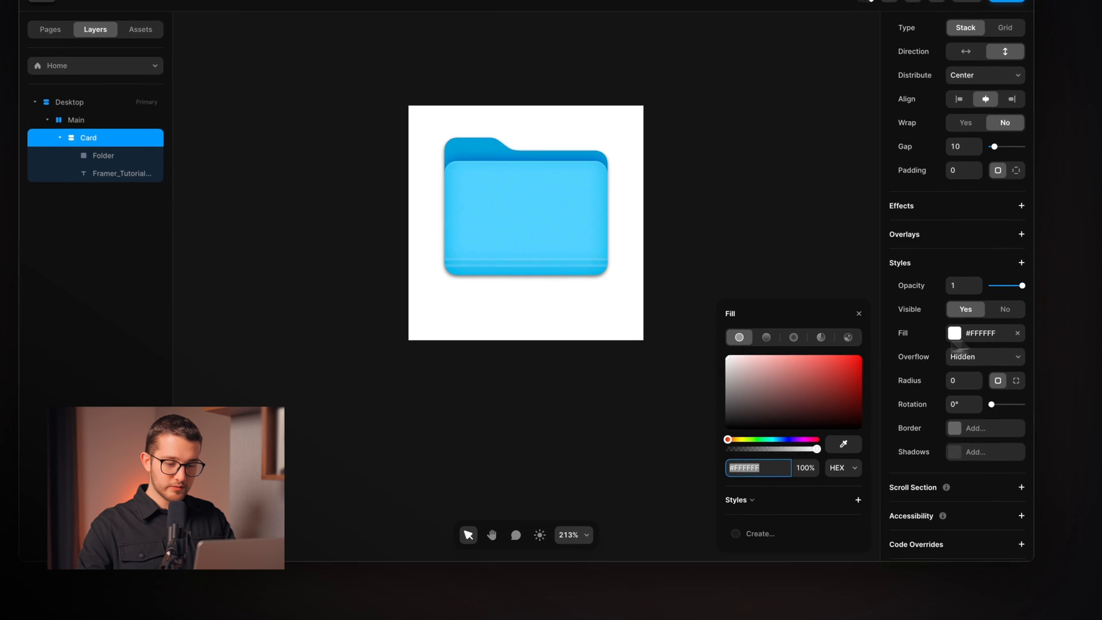
- Give Card a #2E2E2E fill, a solid #222222 border, and a 30% realistic shadow
{"action": "type", "text": "2e2"}
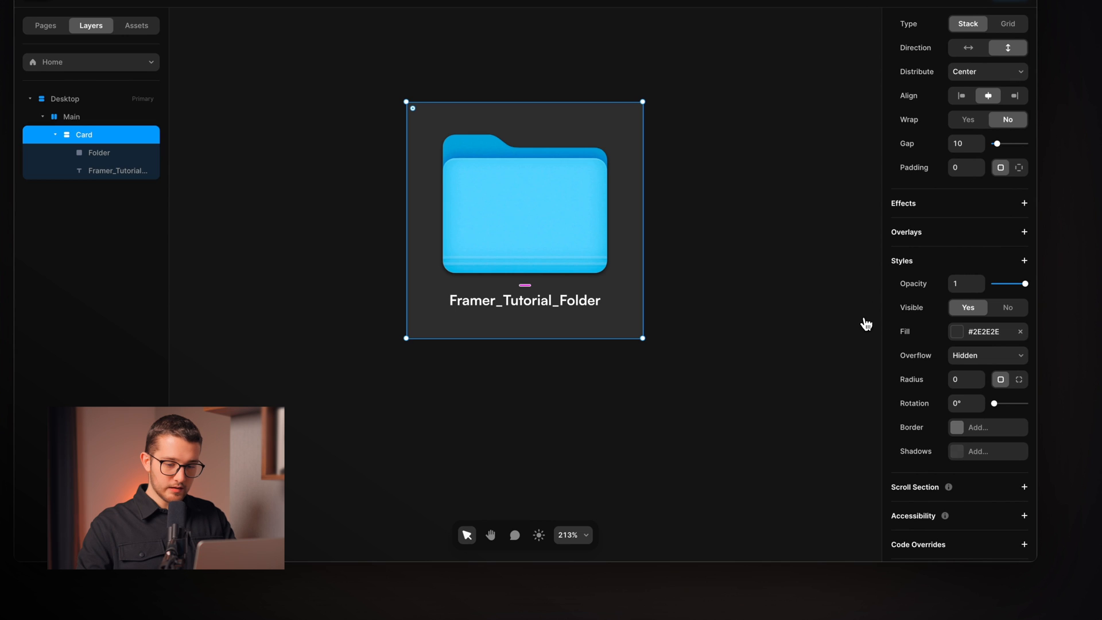
{"action": "left_click", "coordinate": [964, 379]}
{"action": "type", "text": "24"}
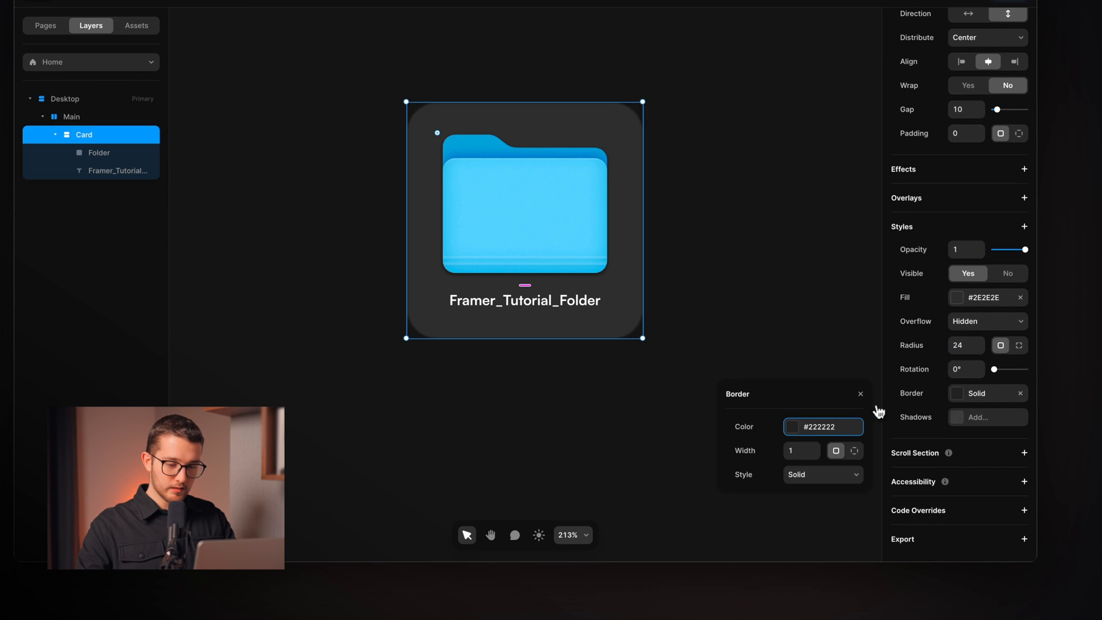
{"action": "left_click", "coordinate": [957, 393]}
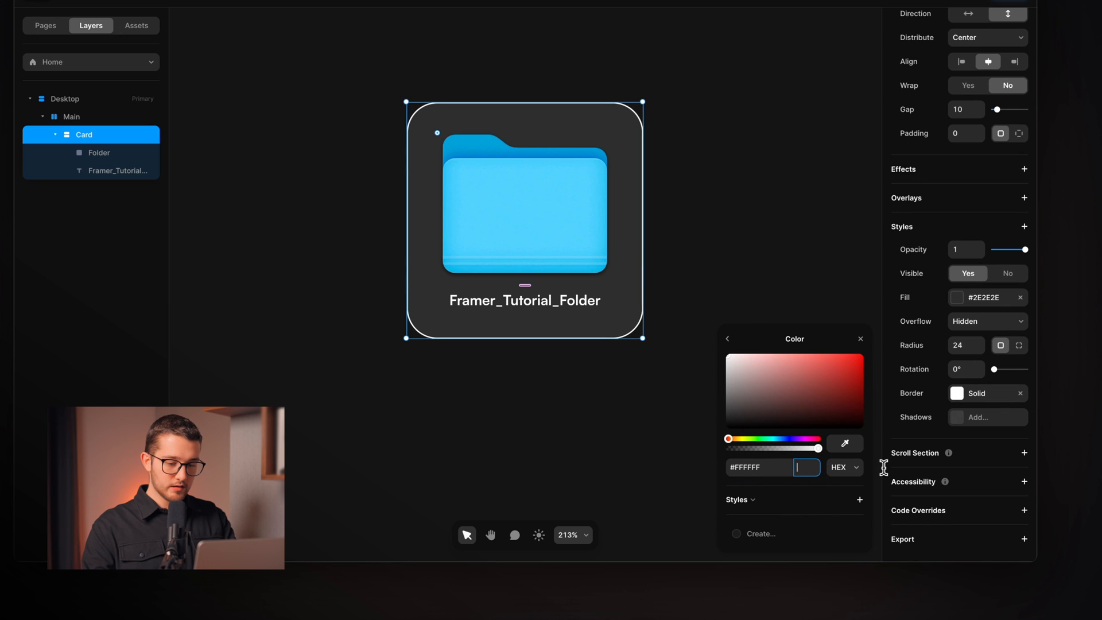
{"action": "left_click", "coordinate": [860, 338]}
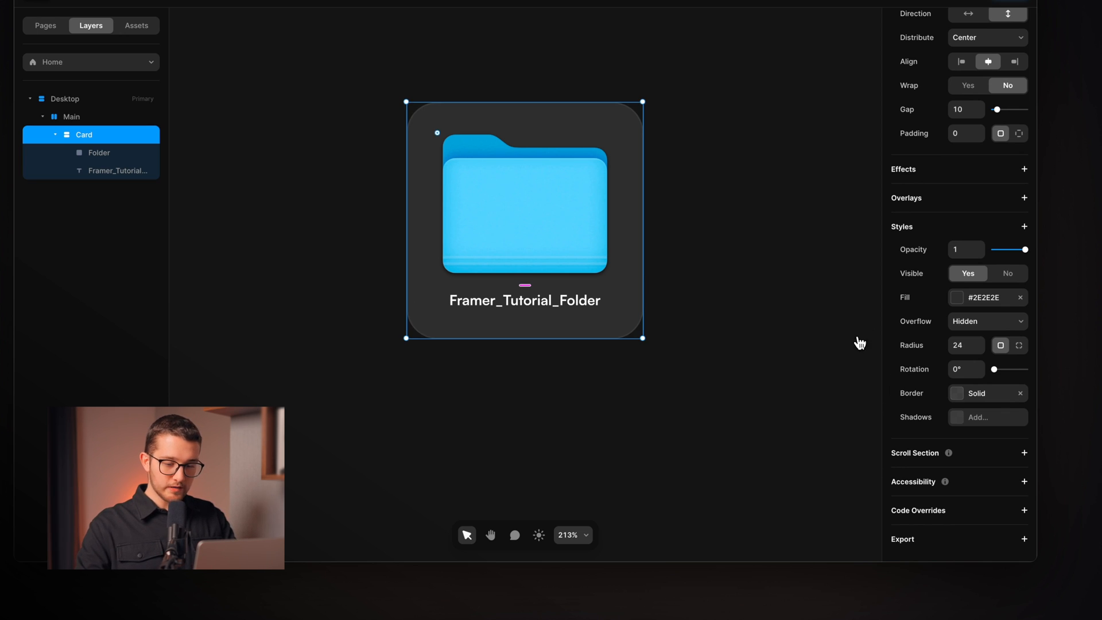
{"action": "left_click", "coordinate": [981, 416]}
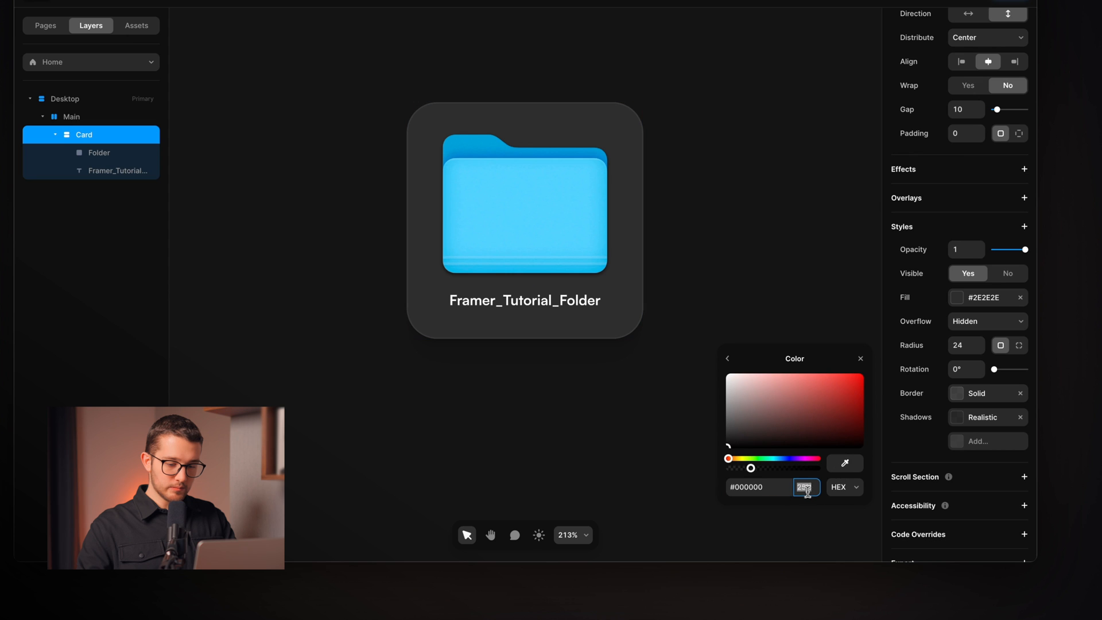
{"action": "type", "text": "30%"}
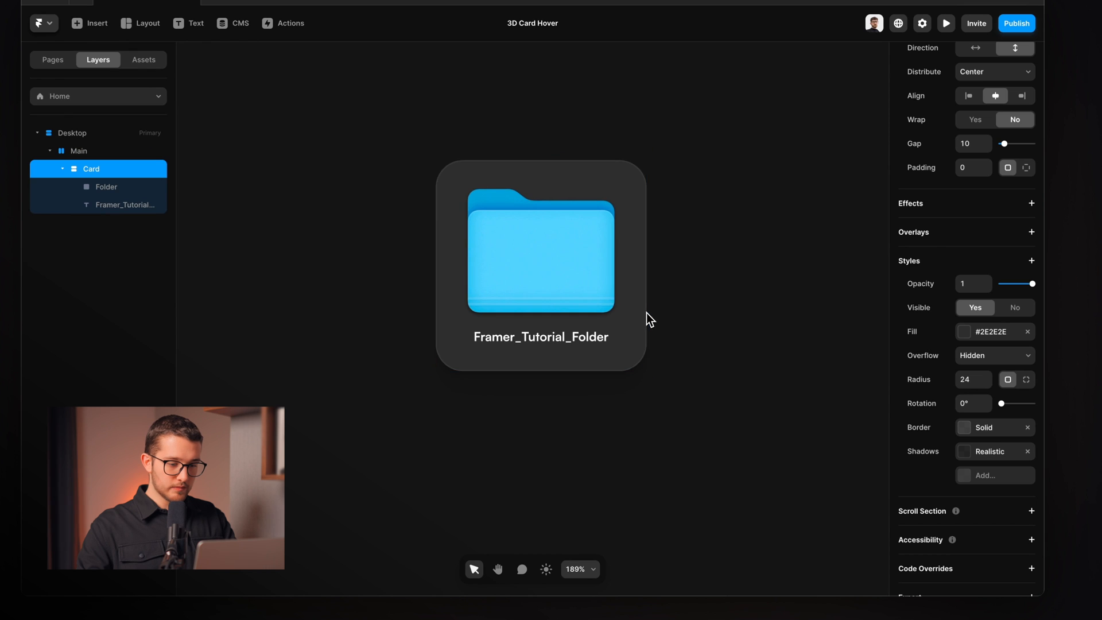
- Make the folder absolute, size Card 186×186, distribute End with 16 bottom padding
{"action": "left_click", "coordinate": [106, 186]}
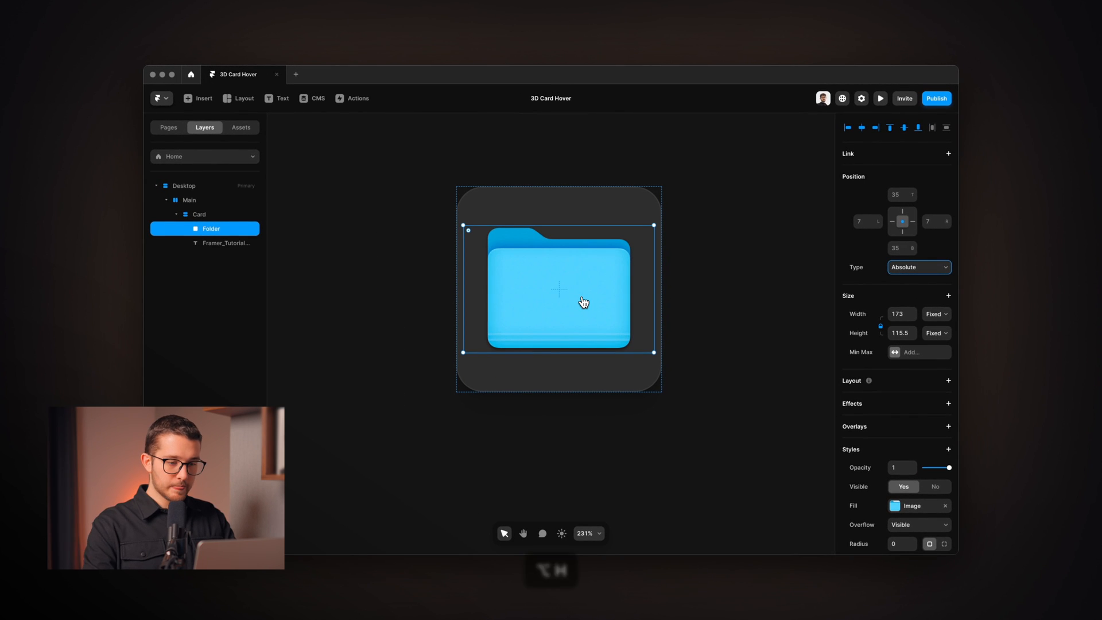
{"action": "mouse_move", "coordinate": [579, 309]}
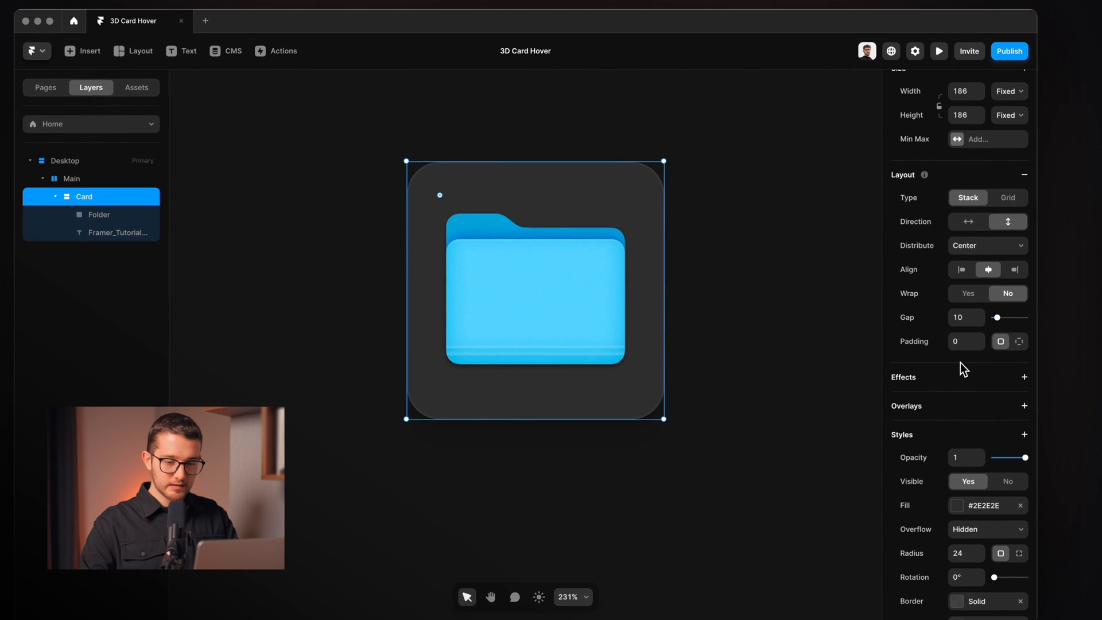
{"action": "left_click", "coordinate": [987, 245]}
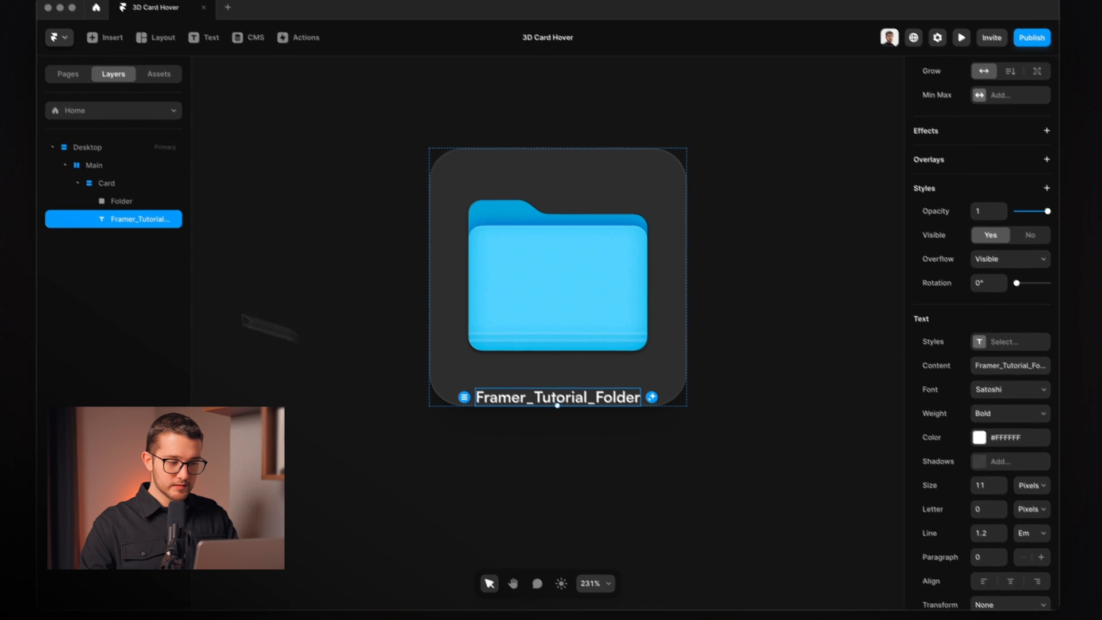
{"action": "left_click", "coordinate": [84, 204]}
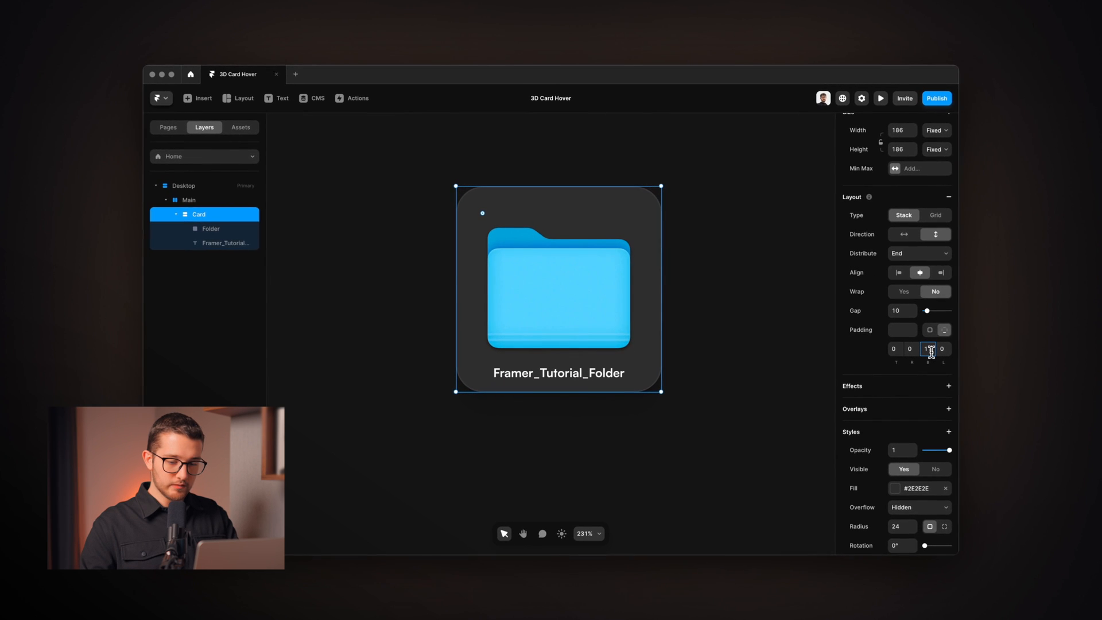
{"action": "type", "text": "16"}
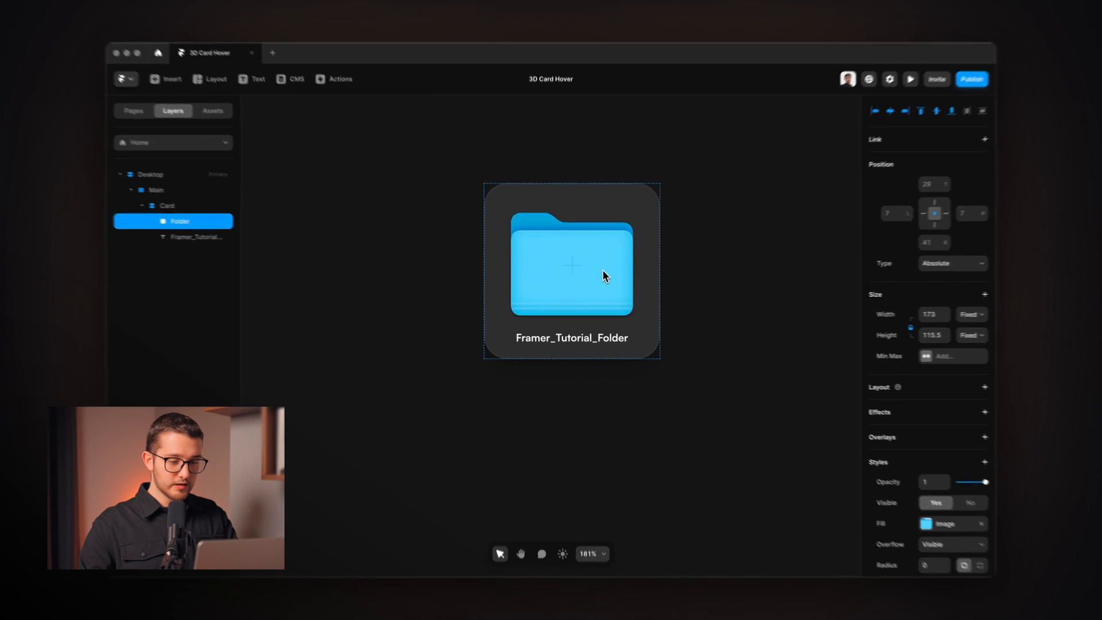
{"action": "left_click", "coordinate": [97, 172]}
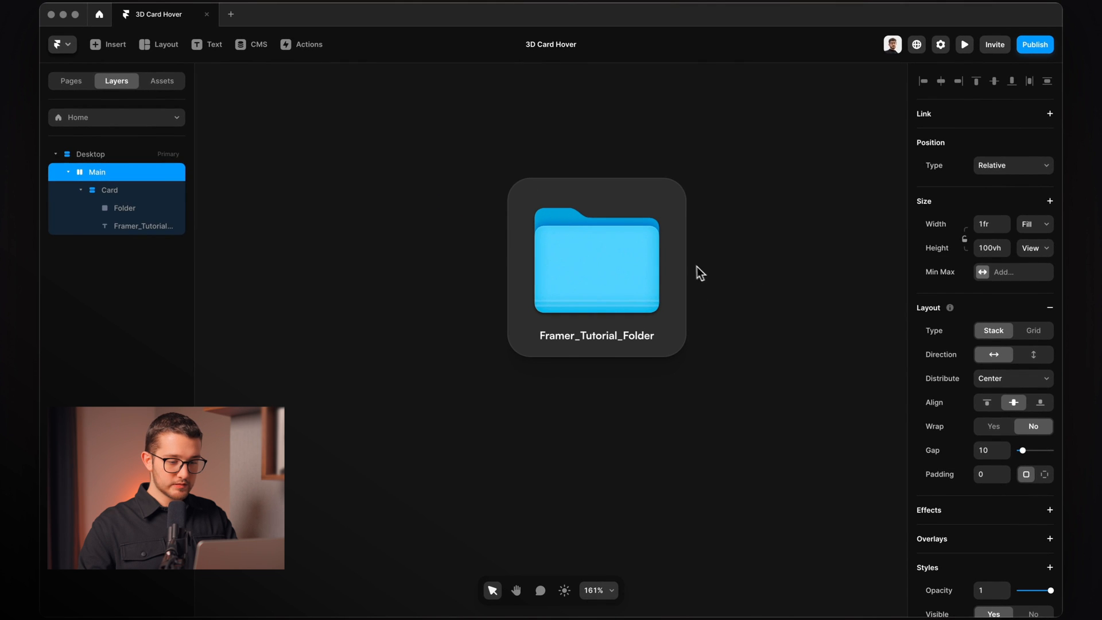
{"action": "left_click", "coordinate": [124, 207]}
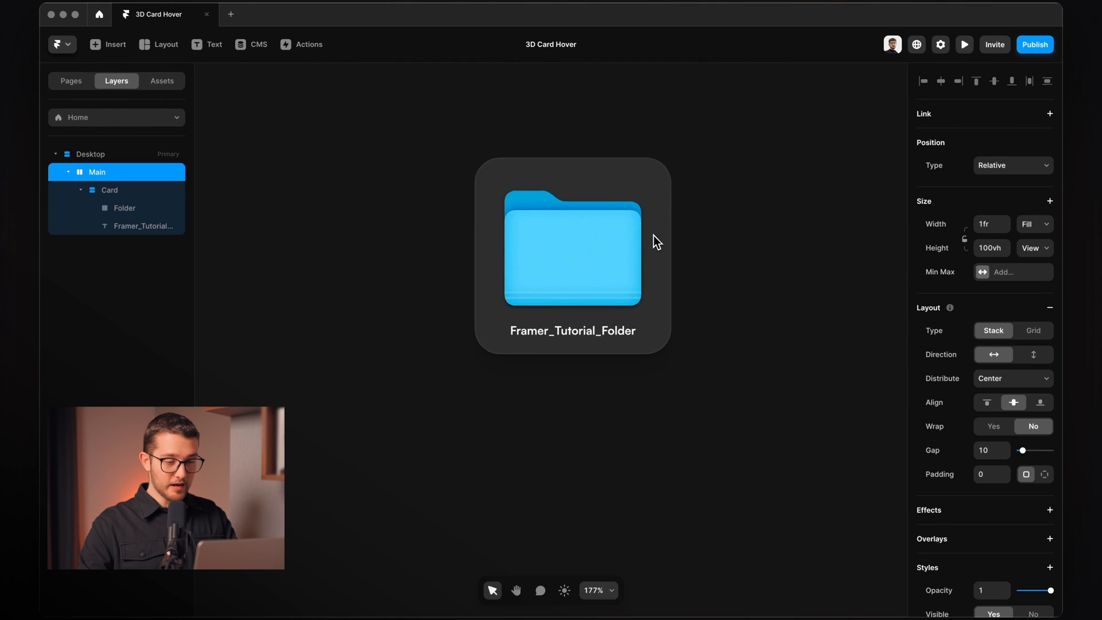
- Set the white Frame to Absolute at 186 by 186 and rename it Light
{"action": "left_click", "coordinate": [109, 190]}
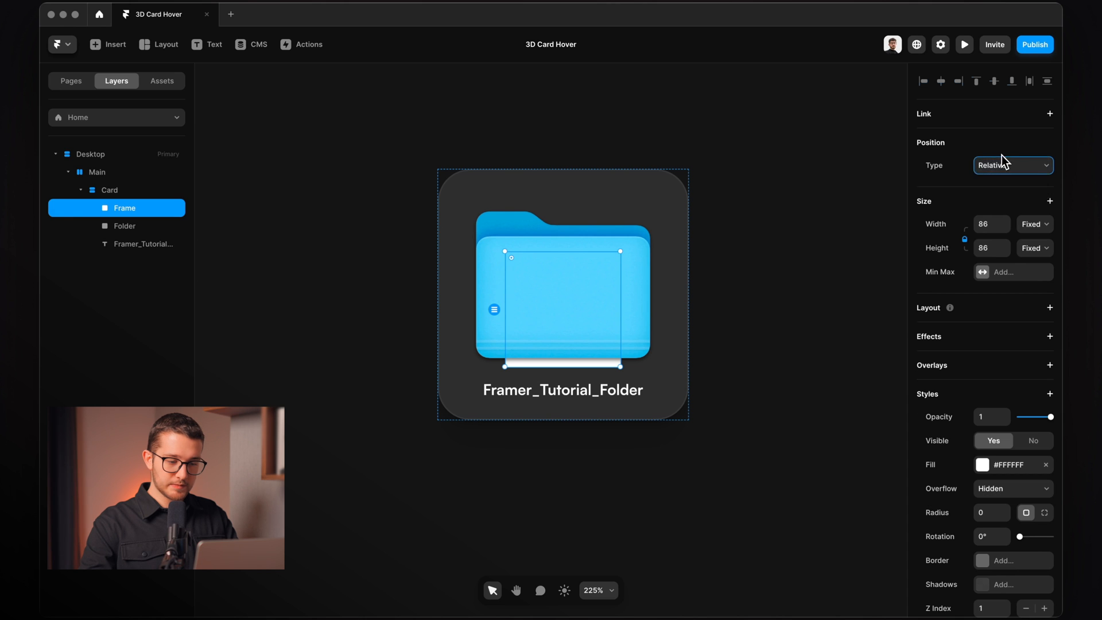
{"action": "left_click", "coordinate": [1013, 165]}
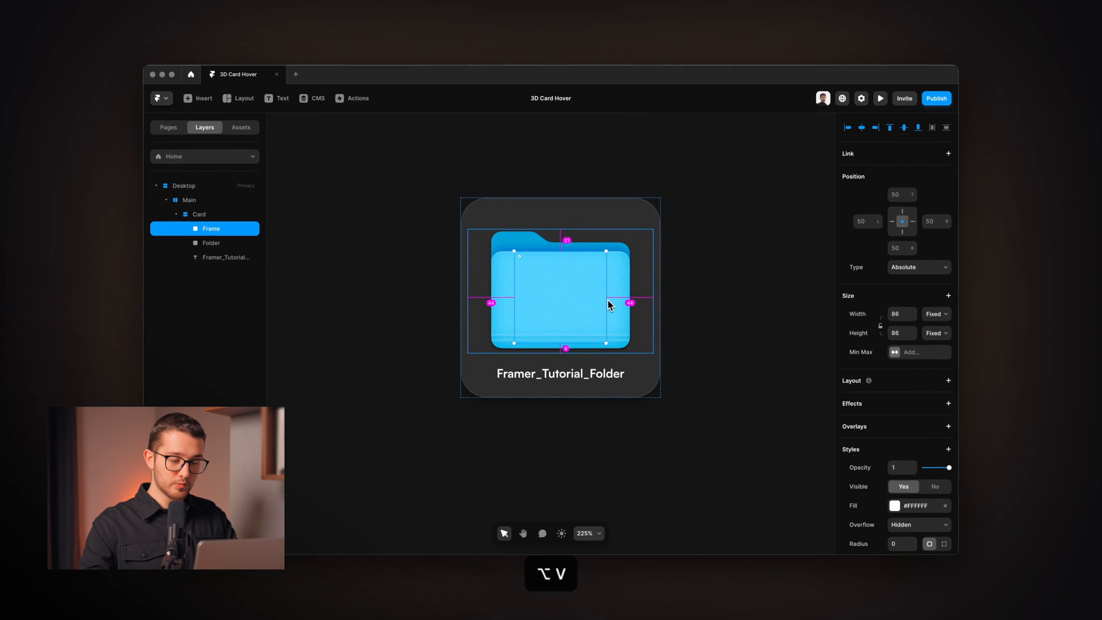
{"action": "left_click", "coordinate": [946, 319]}
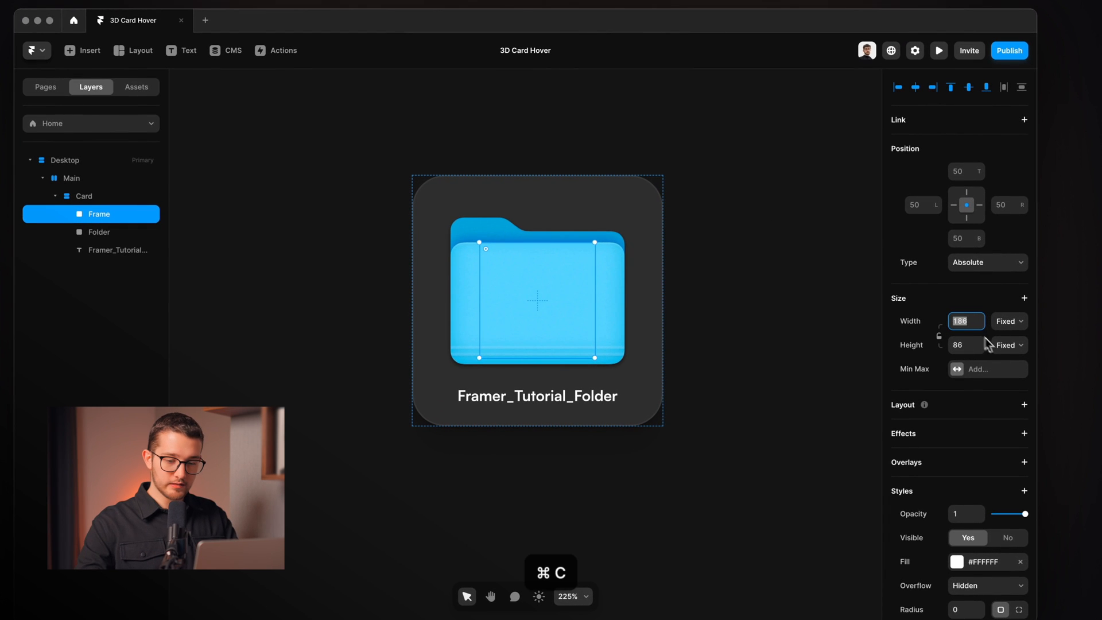
{"action": "type", "text": "186"}
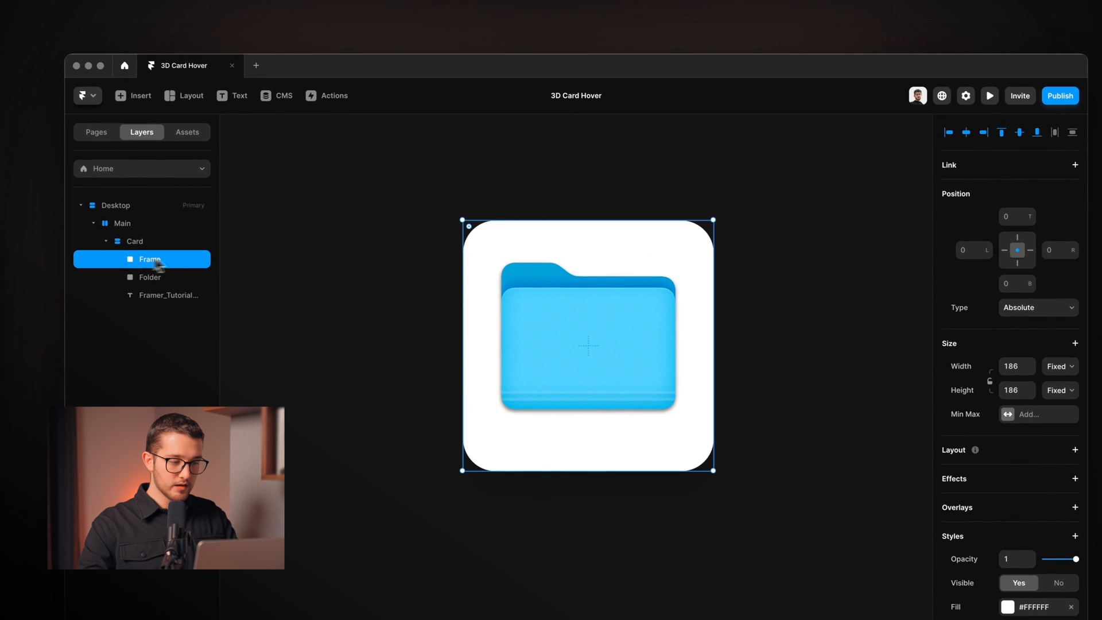
{"action": "double_click", "coordinate": [149, 259]}
{"action": "type", "text": "Light"}
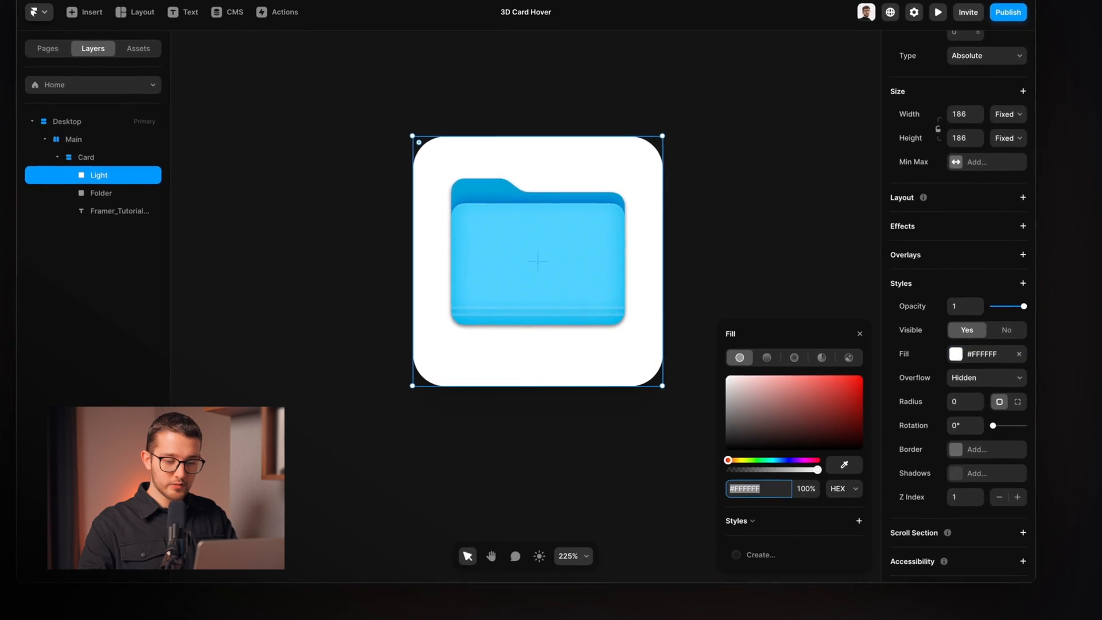
- Give Light a radial #808080 fill, remove its Z Index, and add blur 12
{"action": "left_click", "coordinate": [795, 335]}
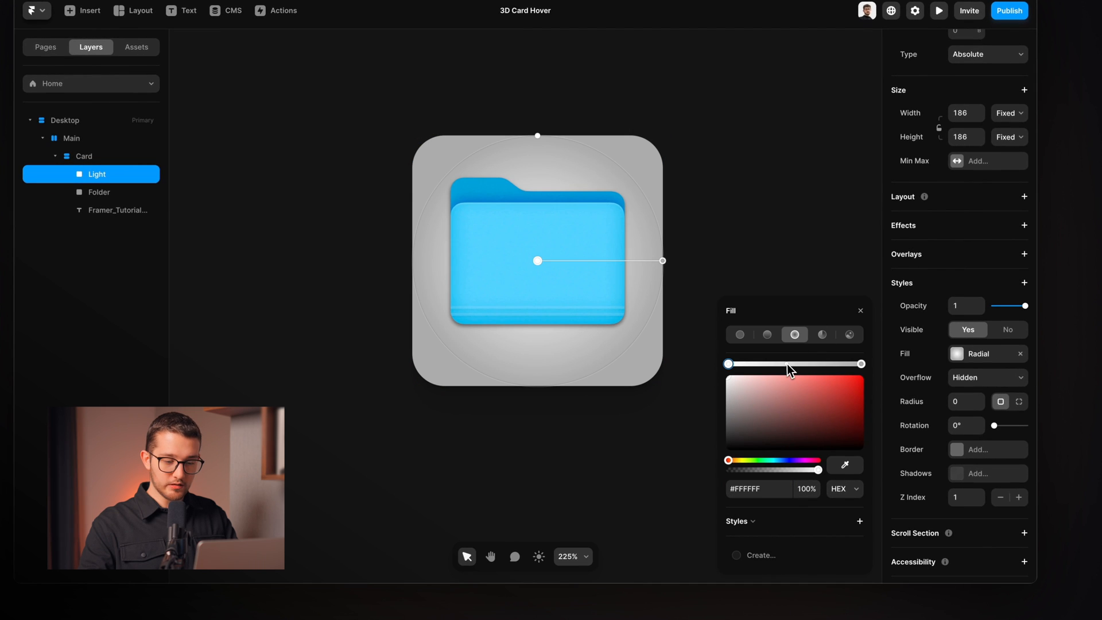
{"action": "mouse_move", "coordinate": [750, 441]}
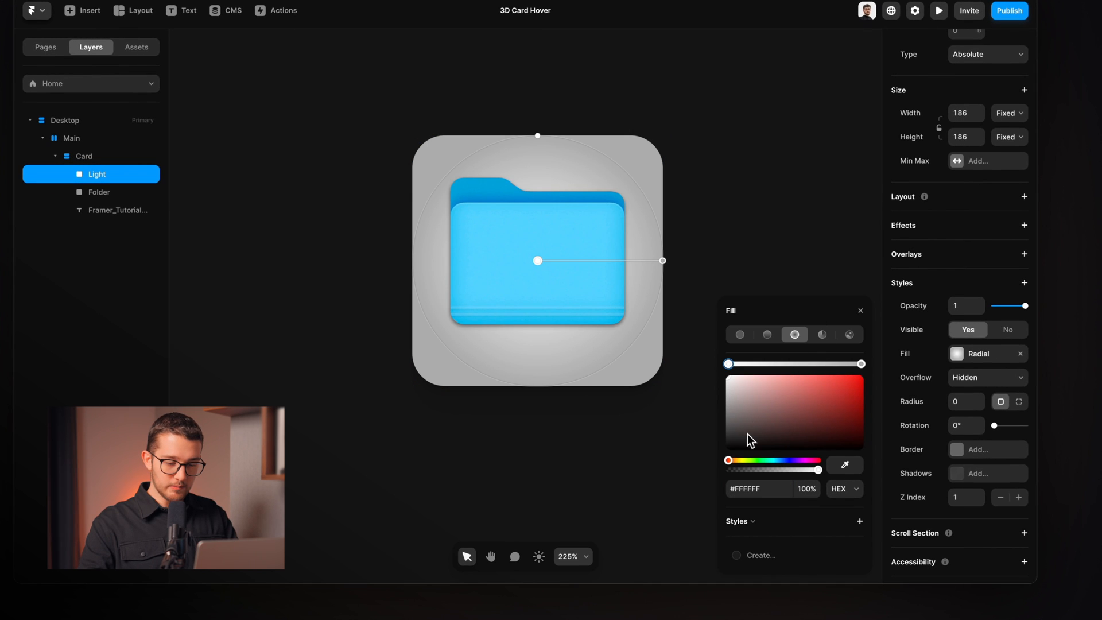
{"action": "left_click", "coordinate": [758, 488]}
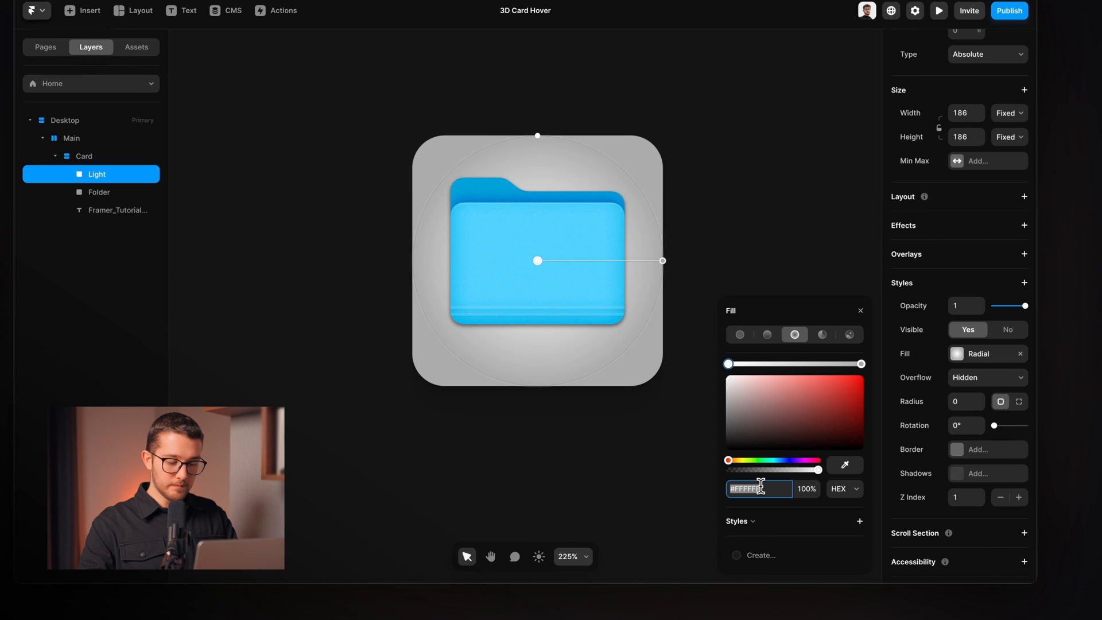
{"action": "type", "text": "808080"}
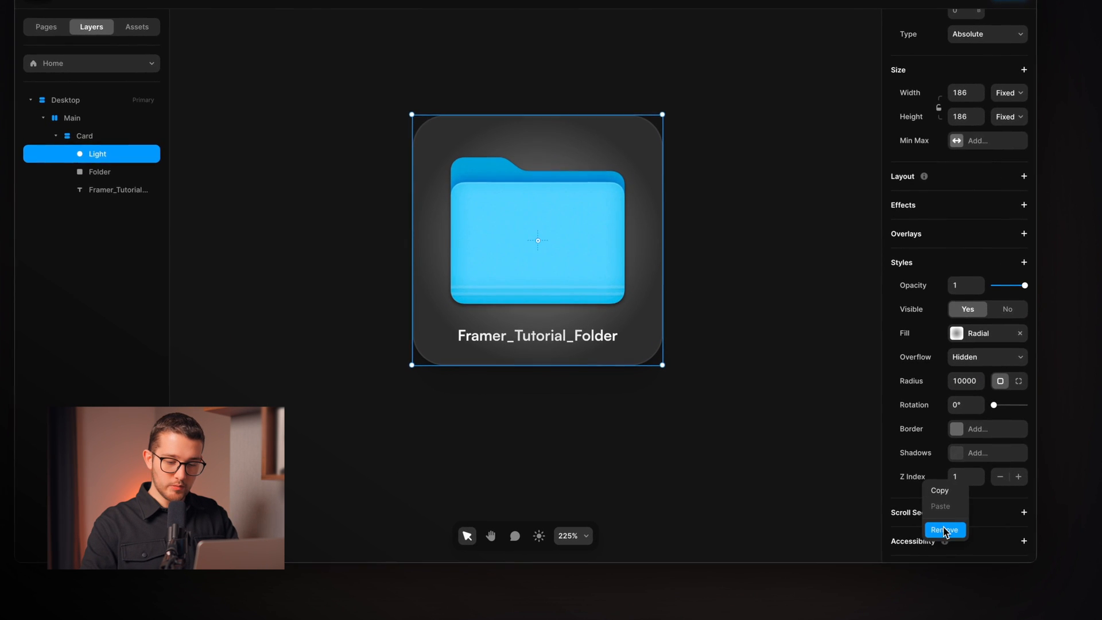
{"action": "left_click", "coordinate": [945, 529]}
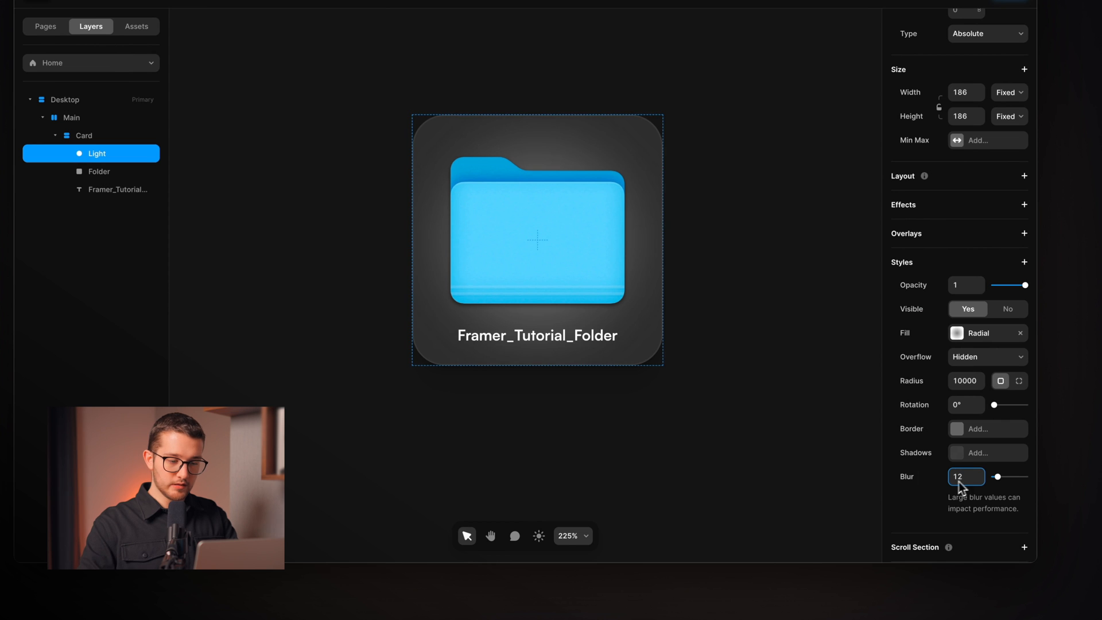
{"action": "left_click", "coordinate": [70, 117]}
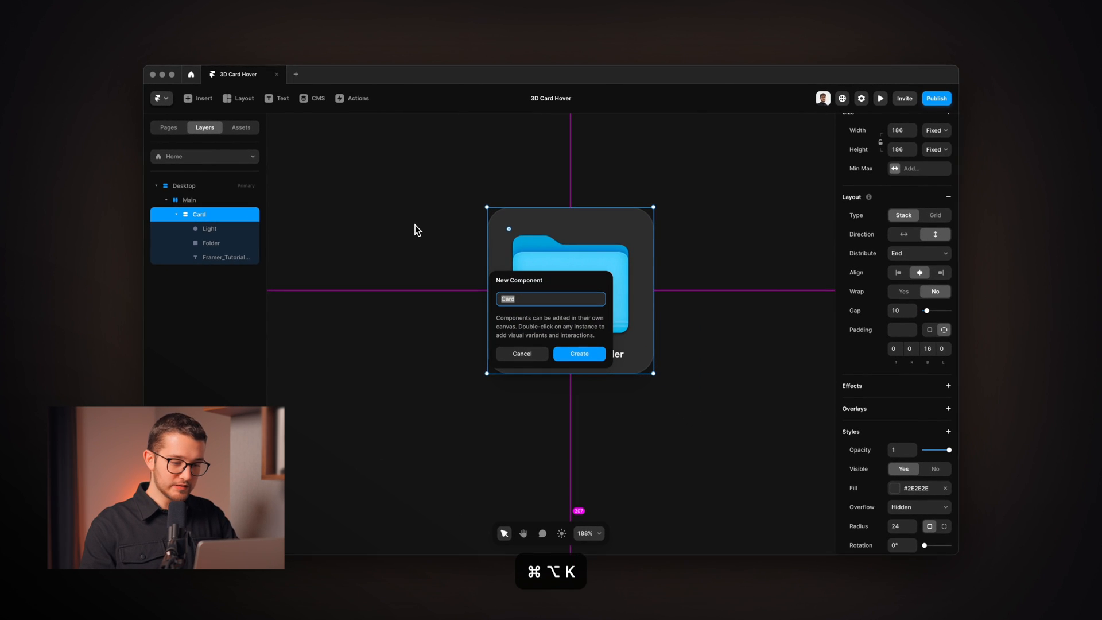
- Confirm component creation with the name Card via Cmd+Option+K
{"action": "left_click", "coordinate": [579, 353]}
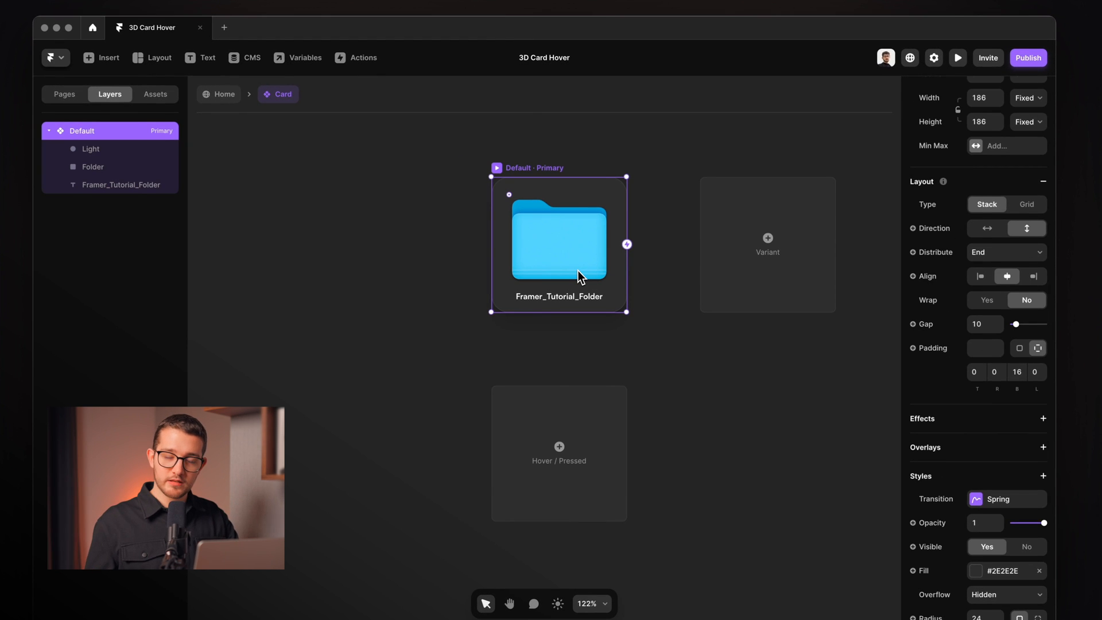
- Preview the Card component, then add a Hover variant below the Default variant
{"action": "left_click", "coordinate": [608, 375]}
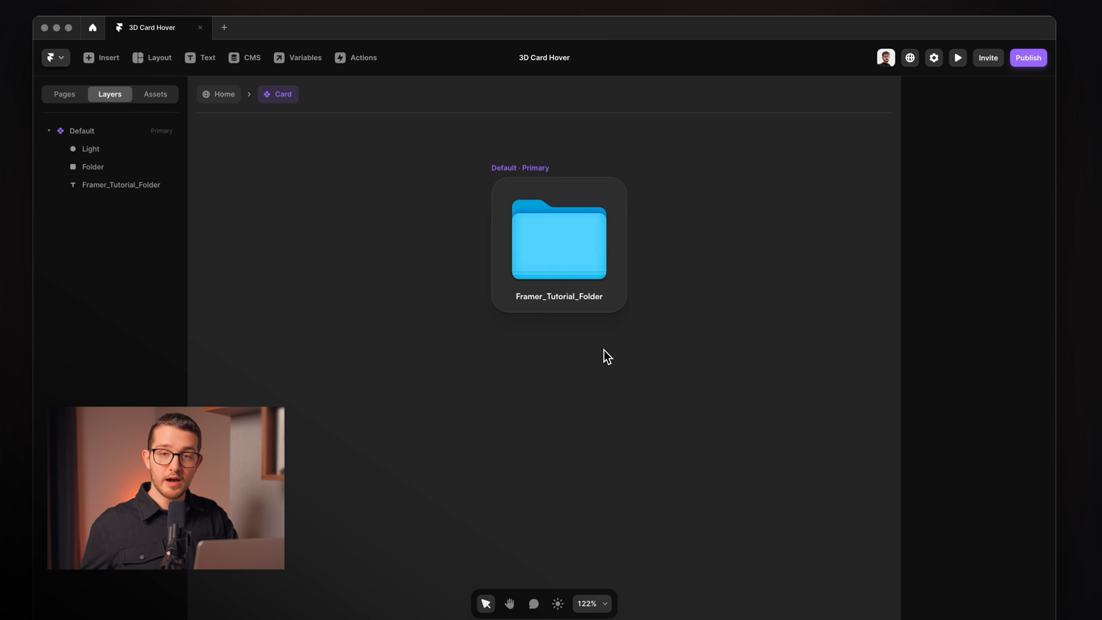
{"action": "key", "text": "cmd+p"}
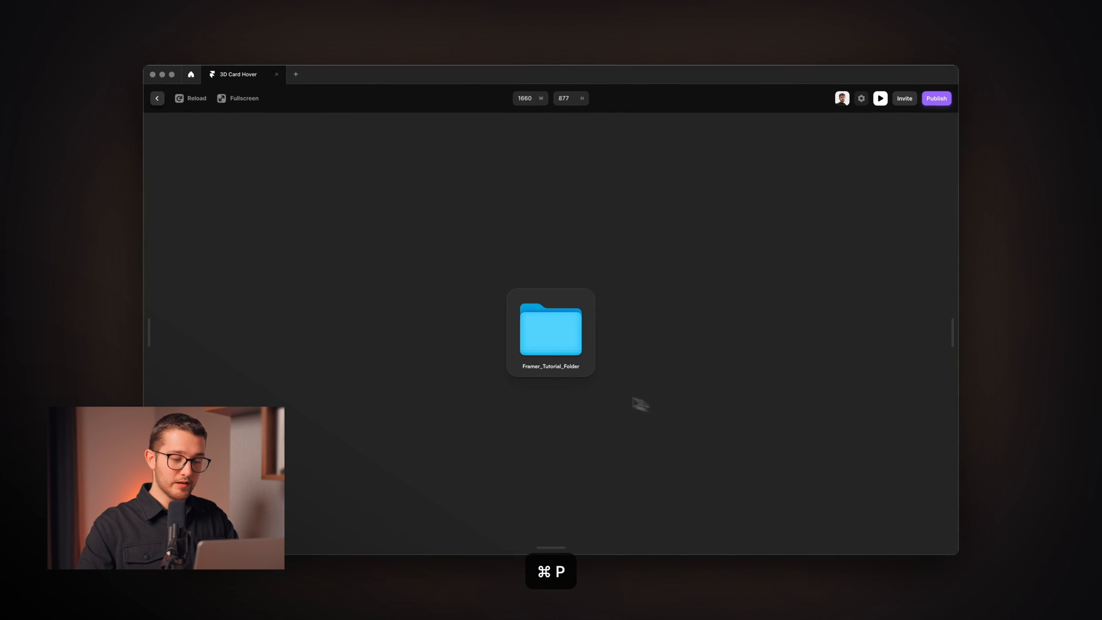
{"action": "key", "text": "cmd+p"}
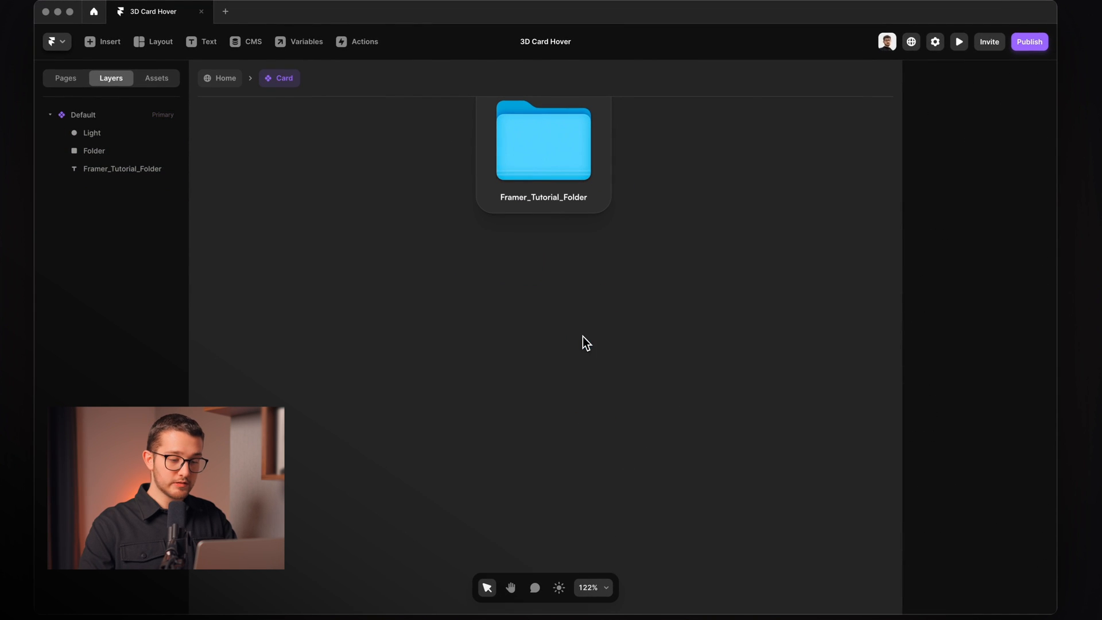
{"action": "left_click", "coordinate": [544, 143]}
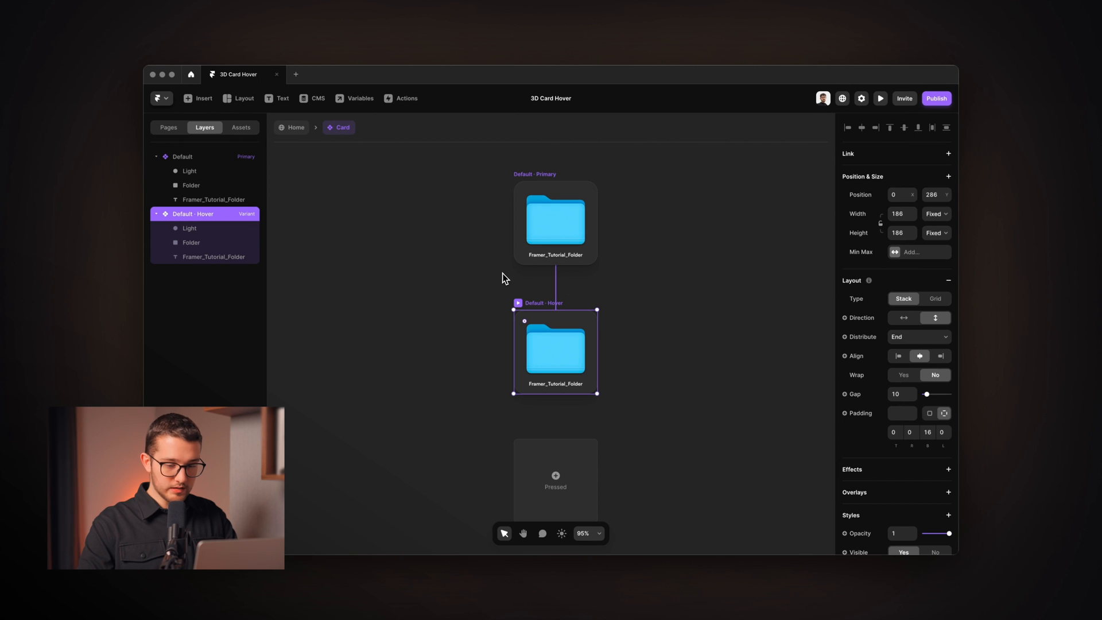
- Set the Hover variant fill to #454545 and Light opacity 0.22, then test in preview
{"action": "left_click", "coordinate": [902, 449]}
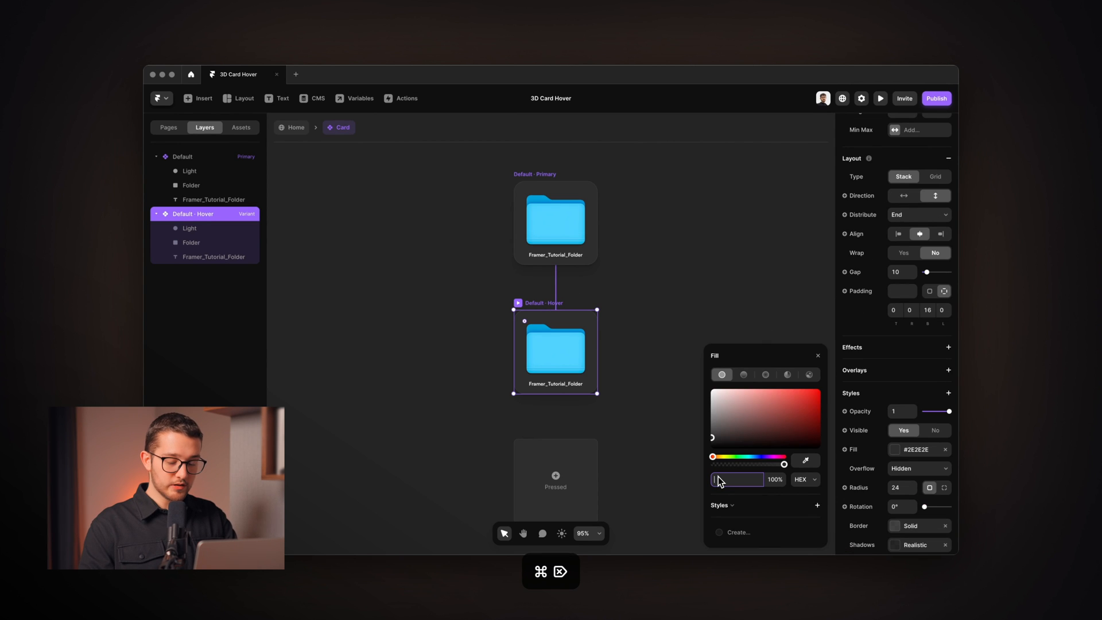
{"action": "type", "text": "454545"}
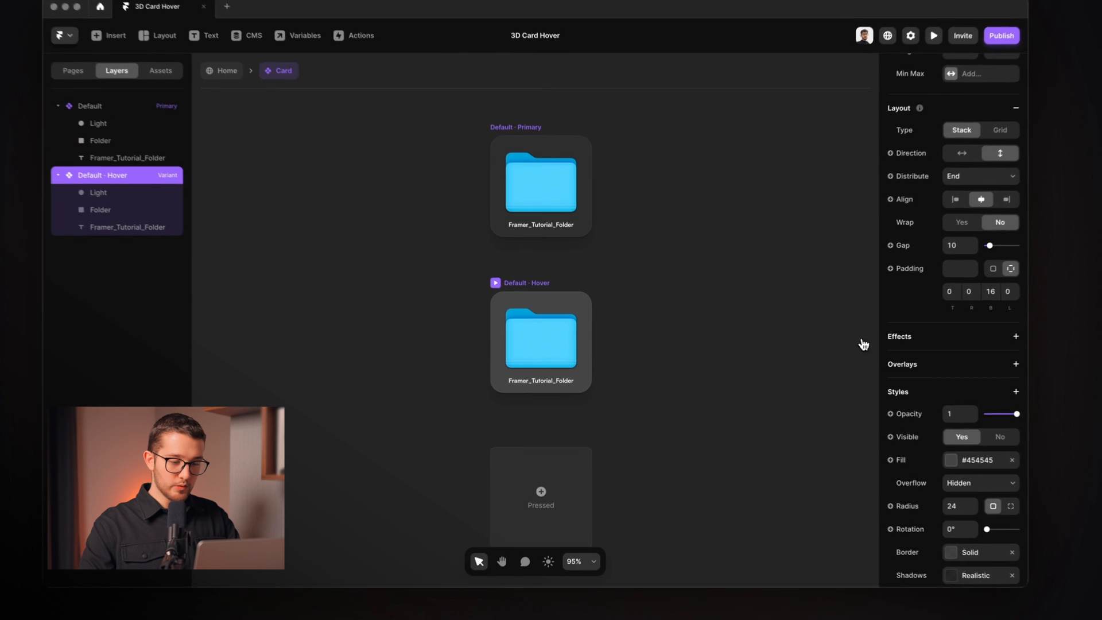
{"action": "left_click", "coordinate": [934, 35]}
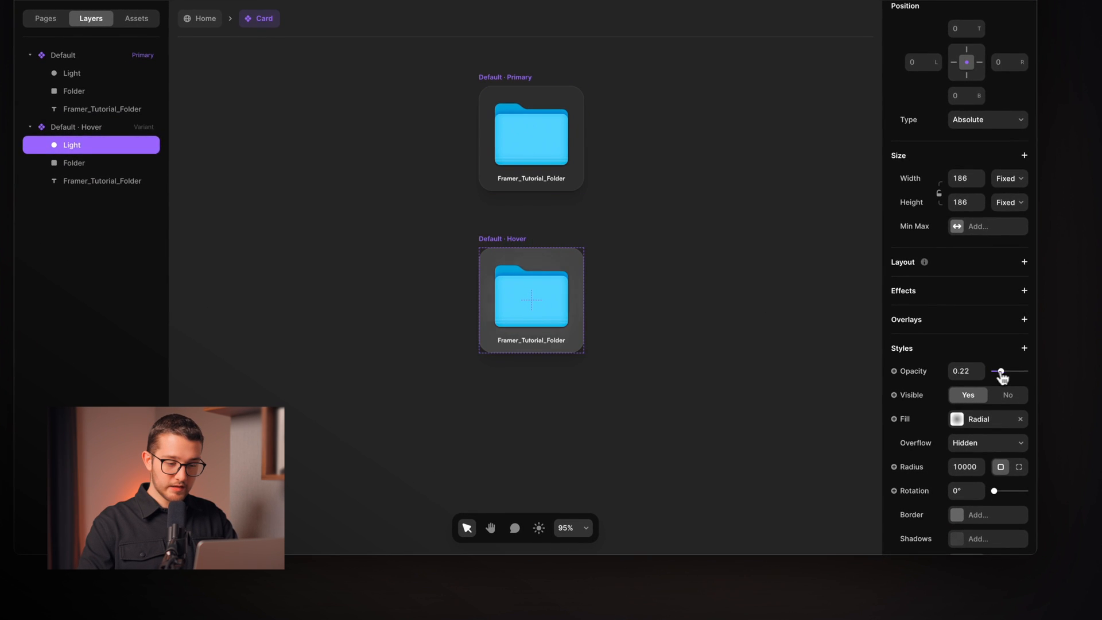
{"action": "key", "text": "cmd+p"}
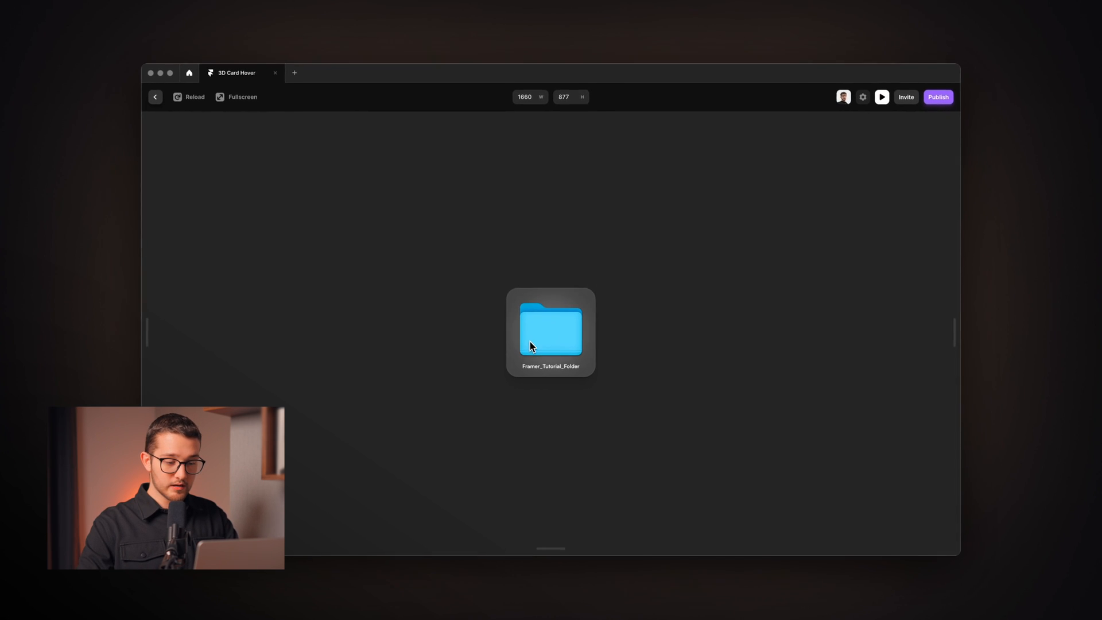
{"action": "mouse_move", "coordinate": [562, 317]}
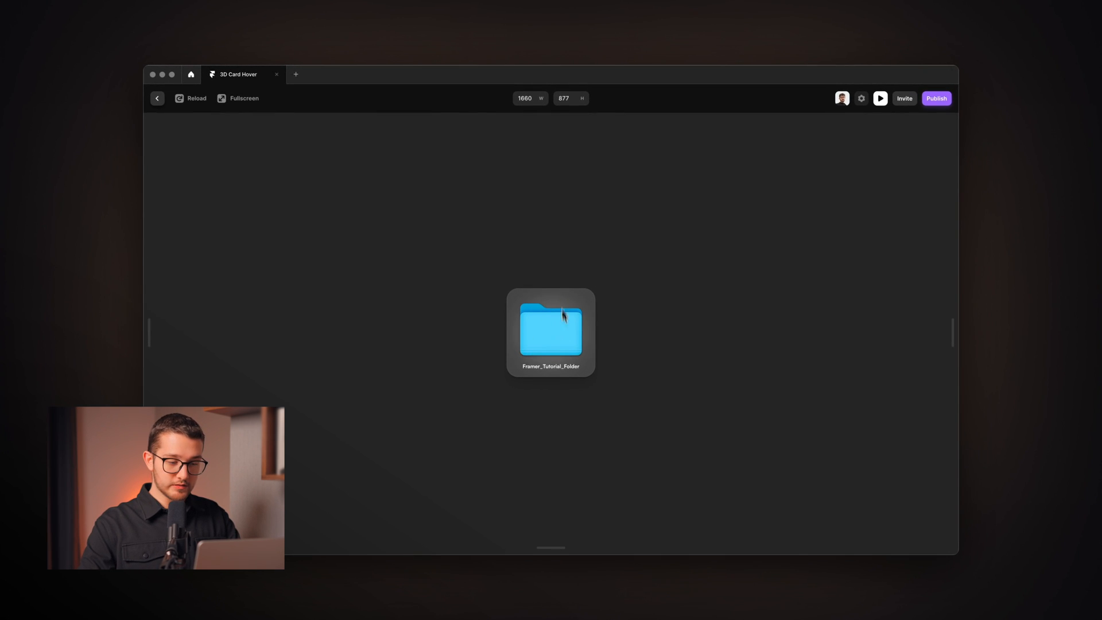
{"action": "left_click", "coordinate": [156, 98]}
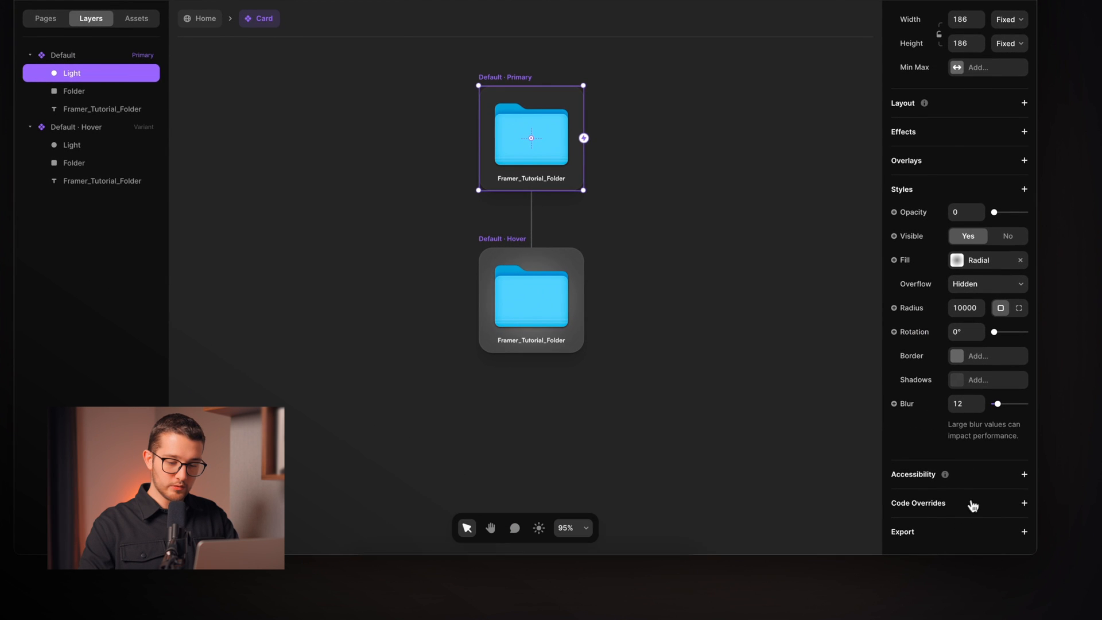
- Create a new code override file named Light from the Code Overrides file menu
{"action": "left_click", "coordinate": [918, 503]}
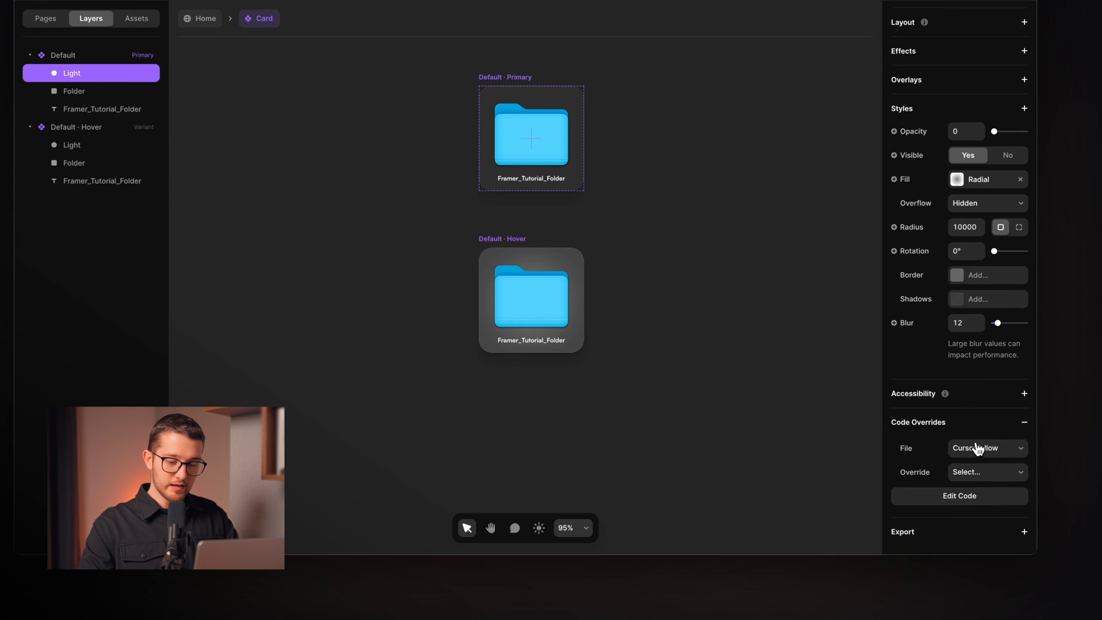
{"action": "left_click", "coordinate": [984, 448]}
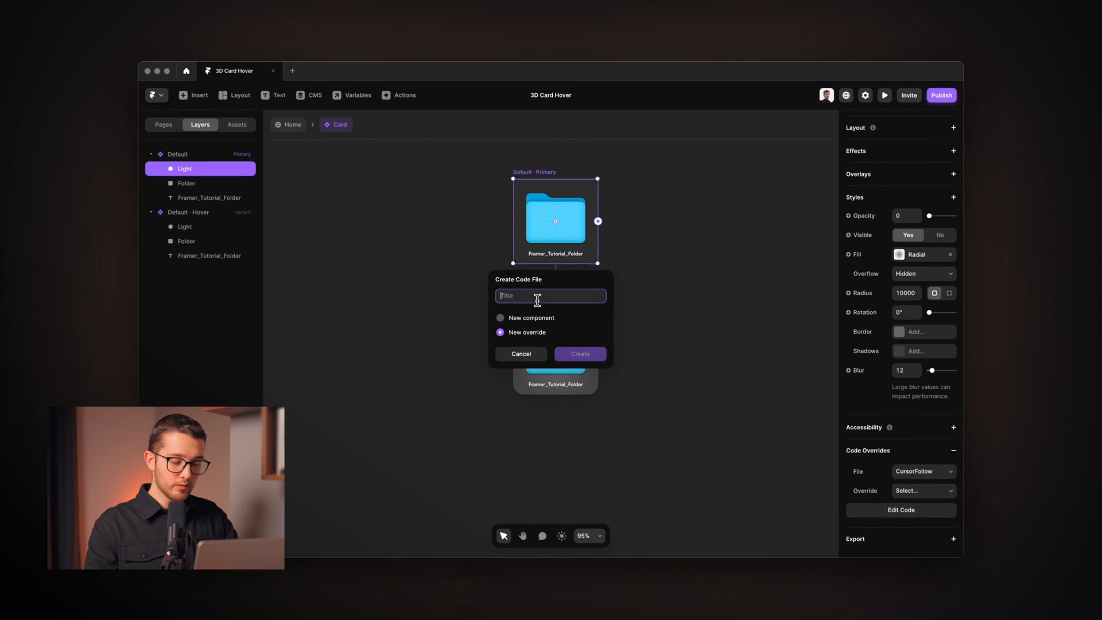
{"action": "type", "text": "Light"}
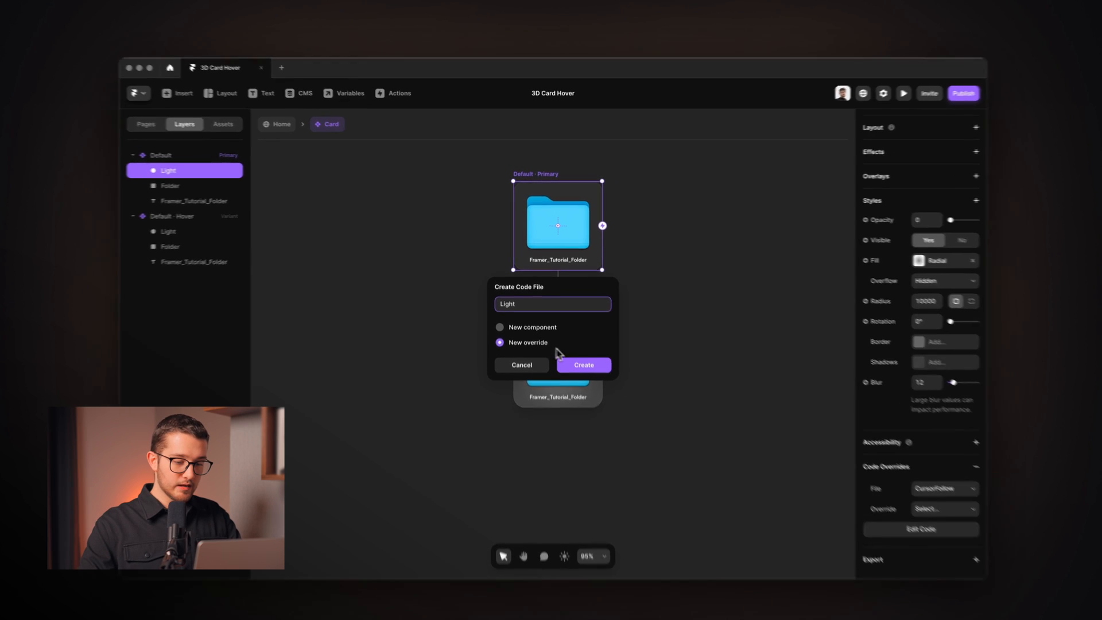
{"action": "left_click", "coordinate": [583, 365]}
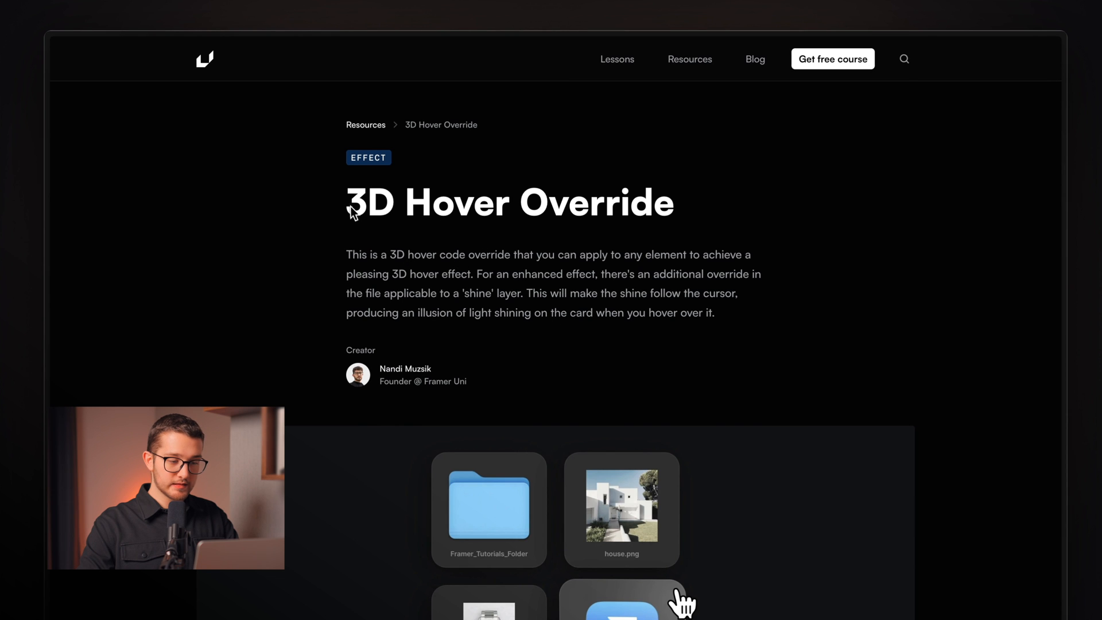
- Scroll down to the 'Code override for cursor follow' code block, then return to Framer
{"action": "scroll", "scroll_direction": "down", "scroll_amount": 3}
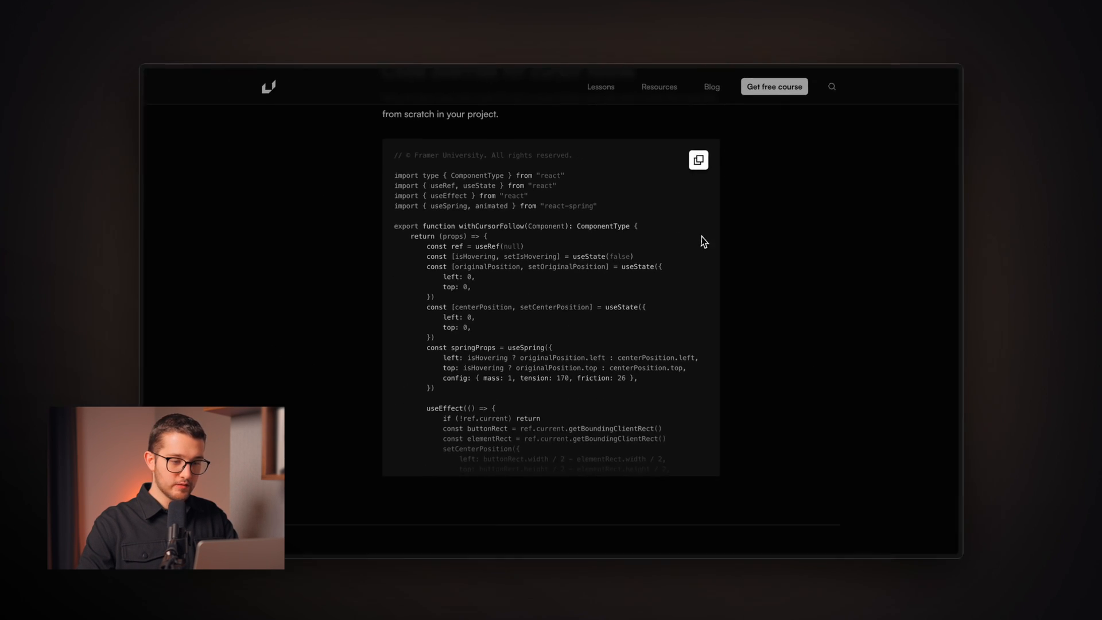
{"action": "scroll", "scroll_direction": "down", "scroll_amount": 3}
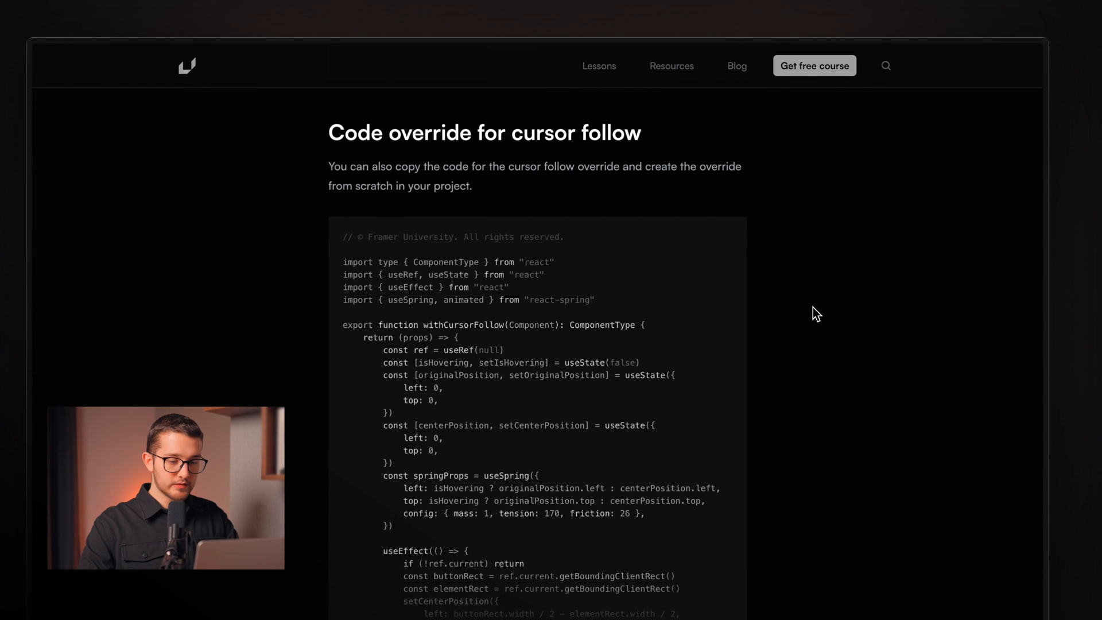
{"action": "key", "text": "cmd+tab"}
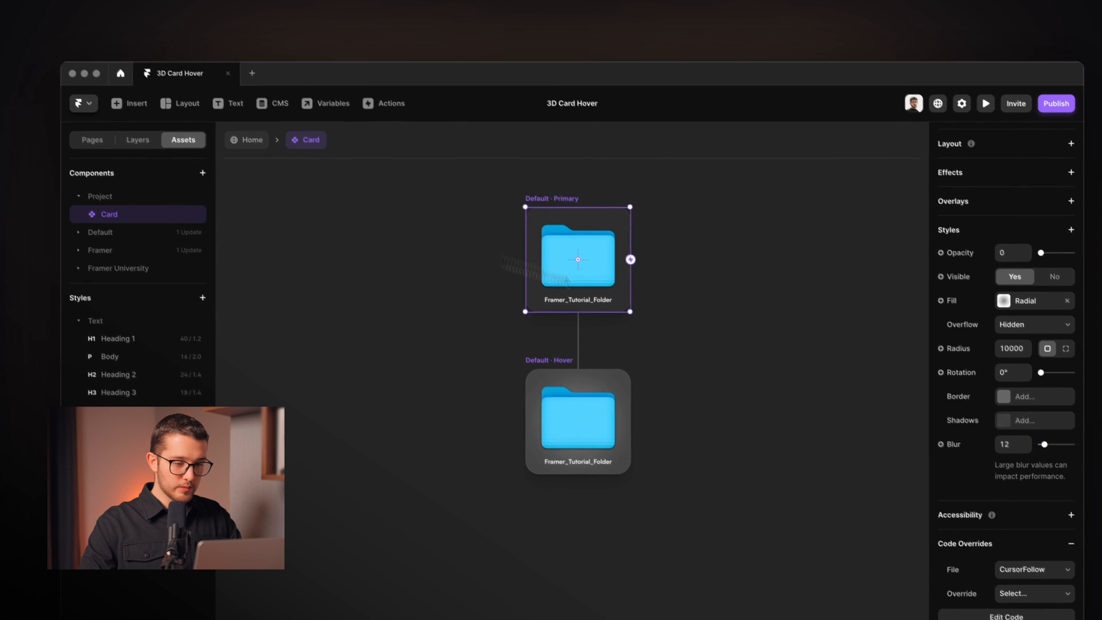
- From the Layers list, switch the Light layer's code override file from CursorFollow to Light
{"action": "left_click", "coordinate": [138, 138]}
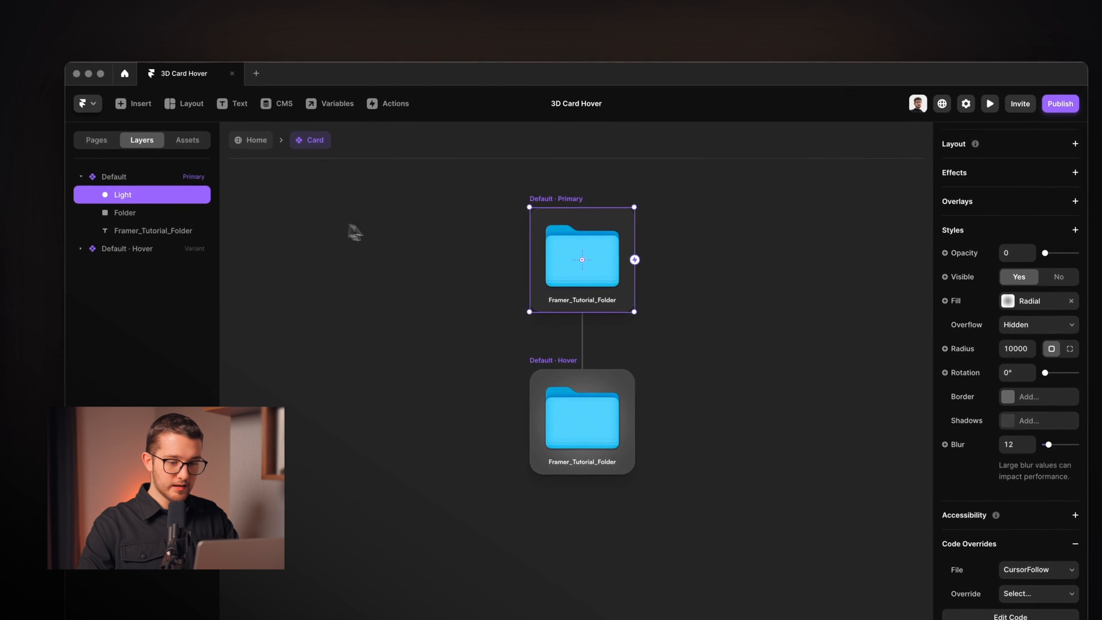
{"action": "left_click", "coordinate": [1039, 569]}
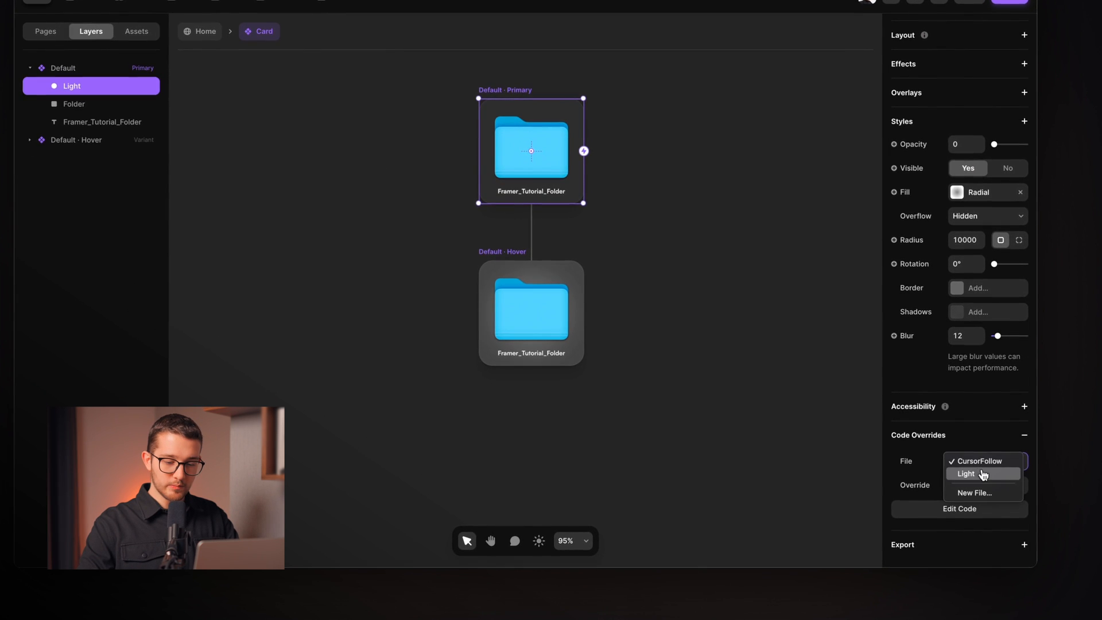
{"action": "left_click", "coordinate": [965, 472]}
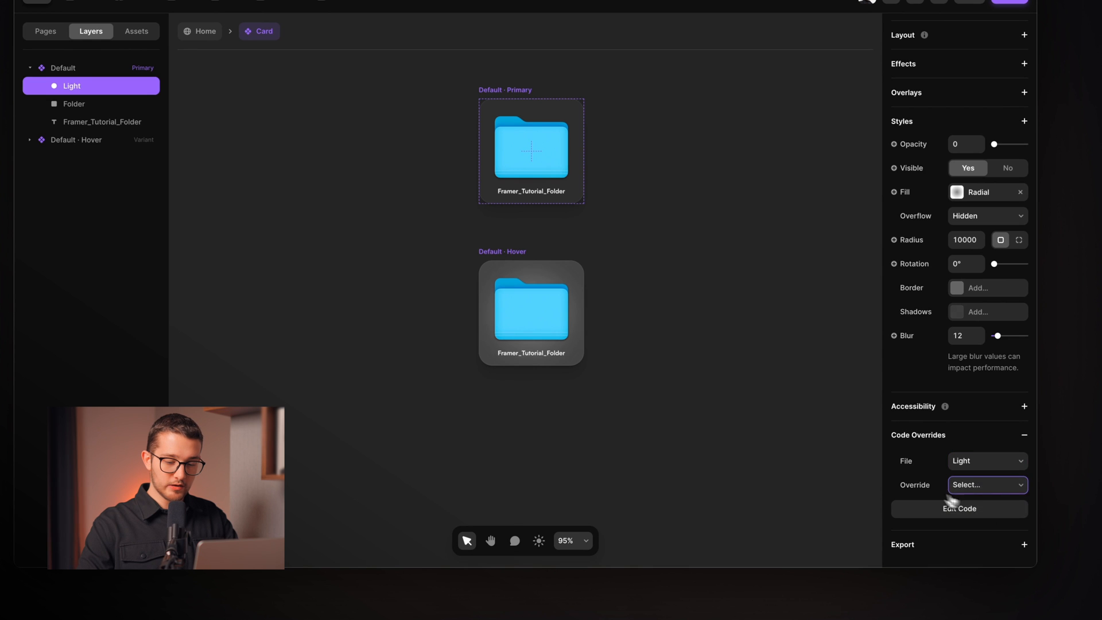
{"action": "key", "text": "cmd+p"}
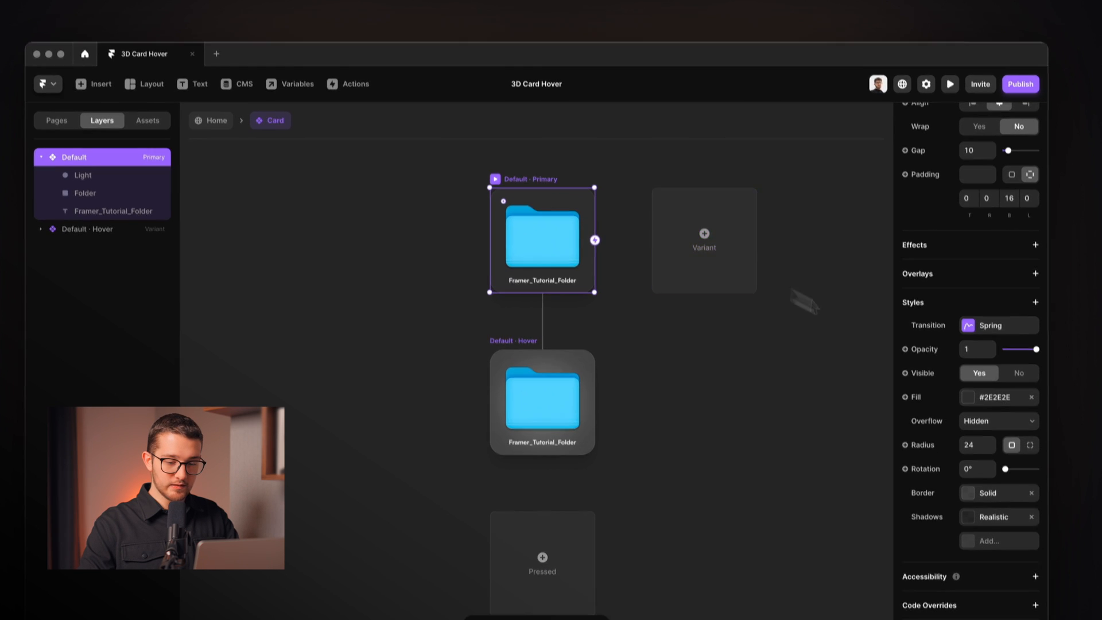
{"action": "left_click", "coordinate": [1034, 577]}
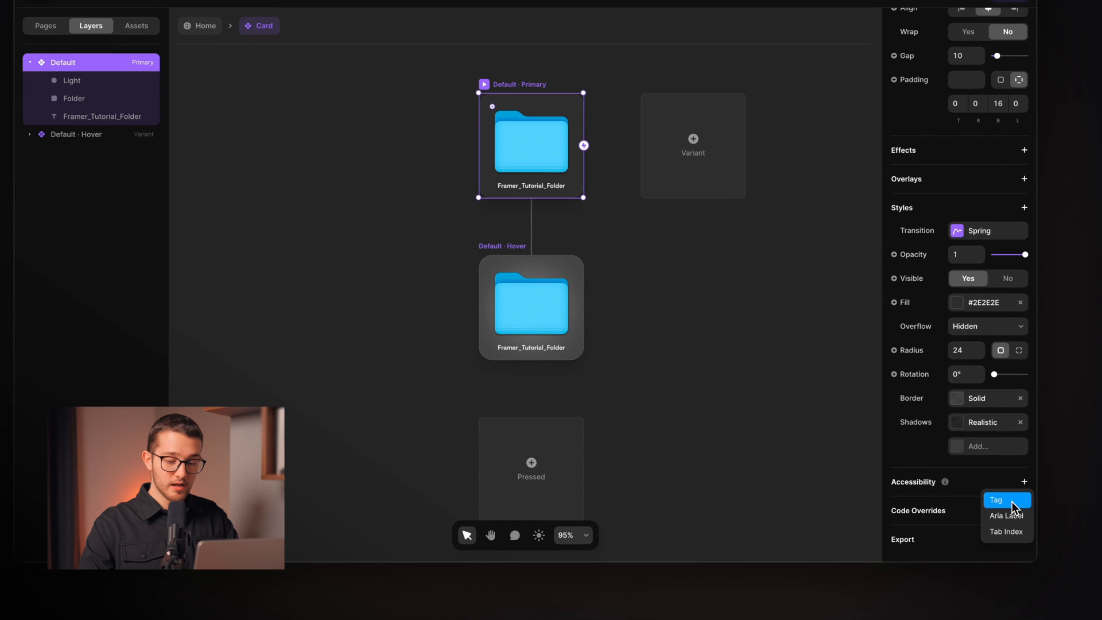
{"action": "left_click", "coordinate": [1006, 500]}
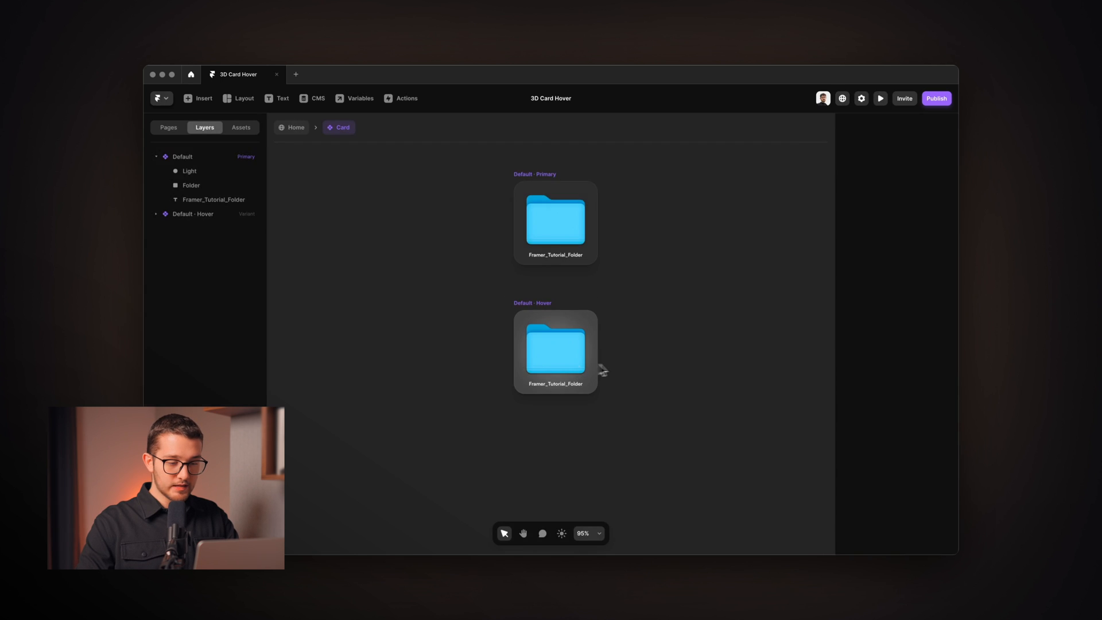
- Give the Framer_Tutorial_Folder title text layer a User Select style property
{"action": "left_click", "coordinate": [213, 199]}
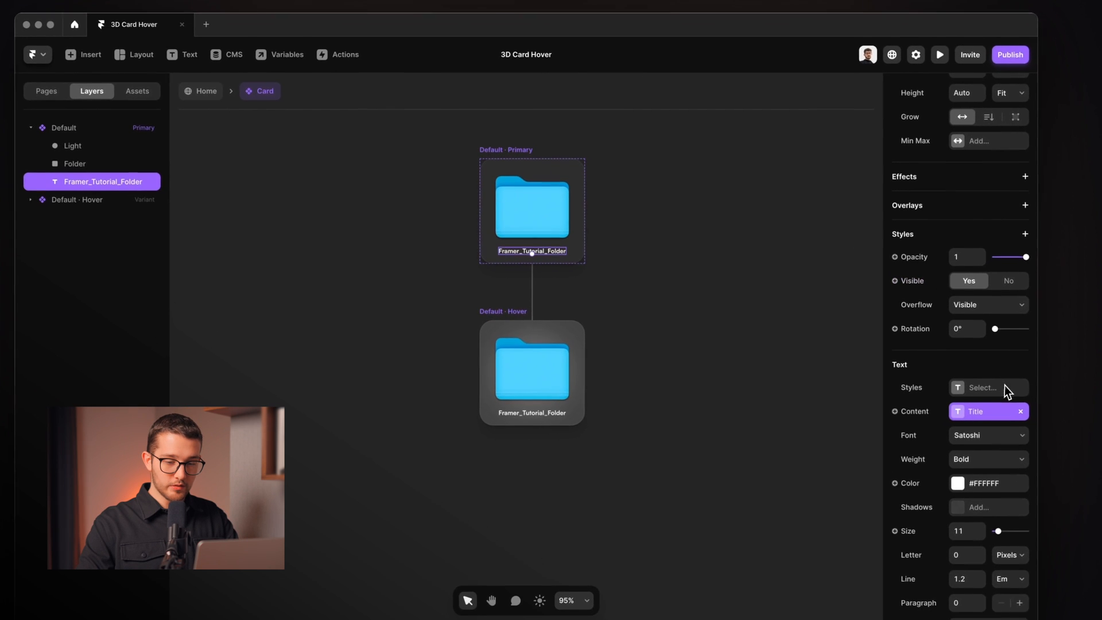
{"action": "left_click", "coordinate": [1024, 234]}
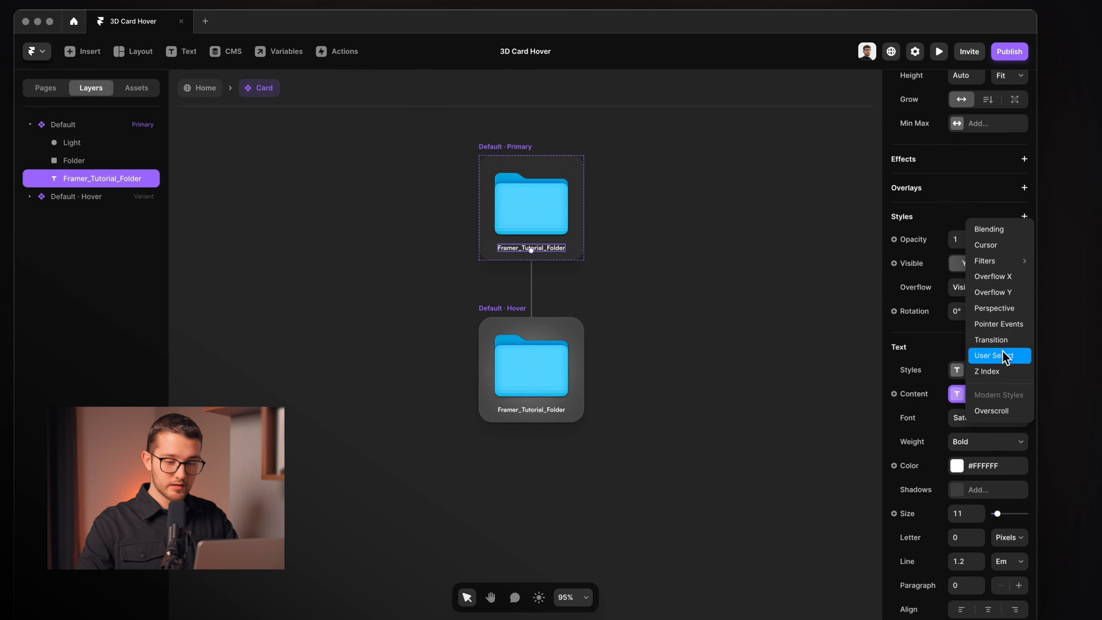
{"action": "left_click", "coordinate": [999, 324]}
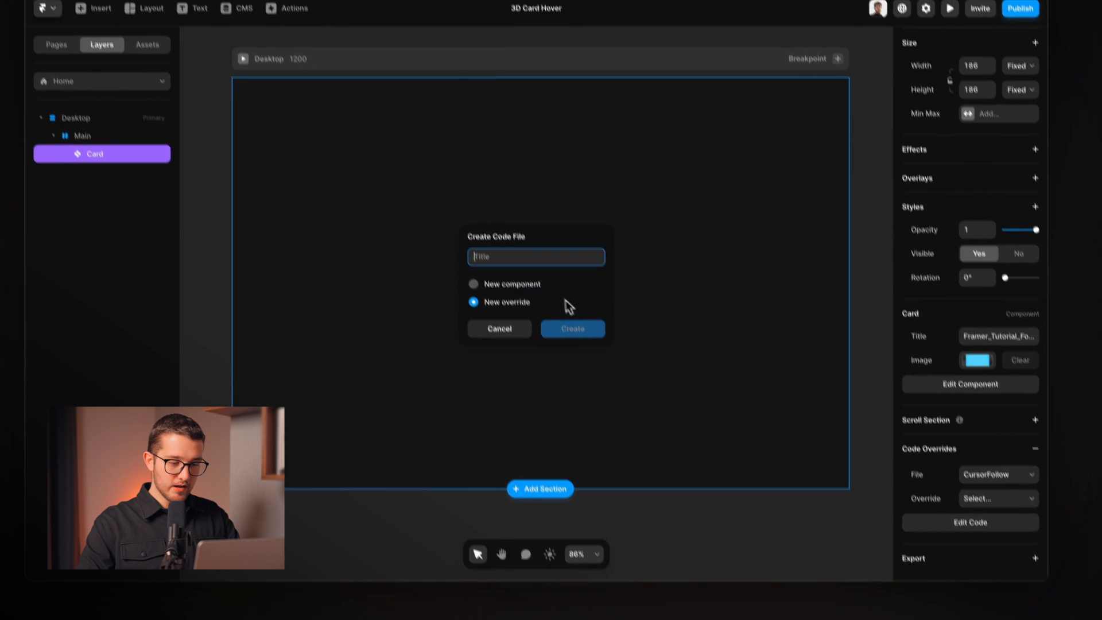
- Start naming the new code override file, typing 'Thr'
{"action": "type", "text": "Thr"}
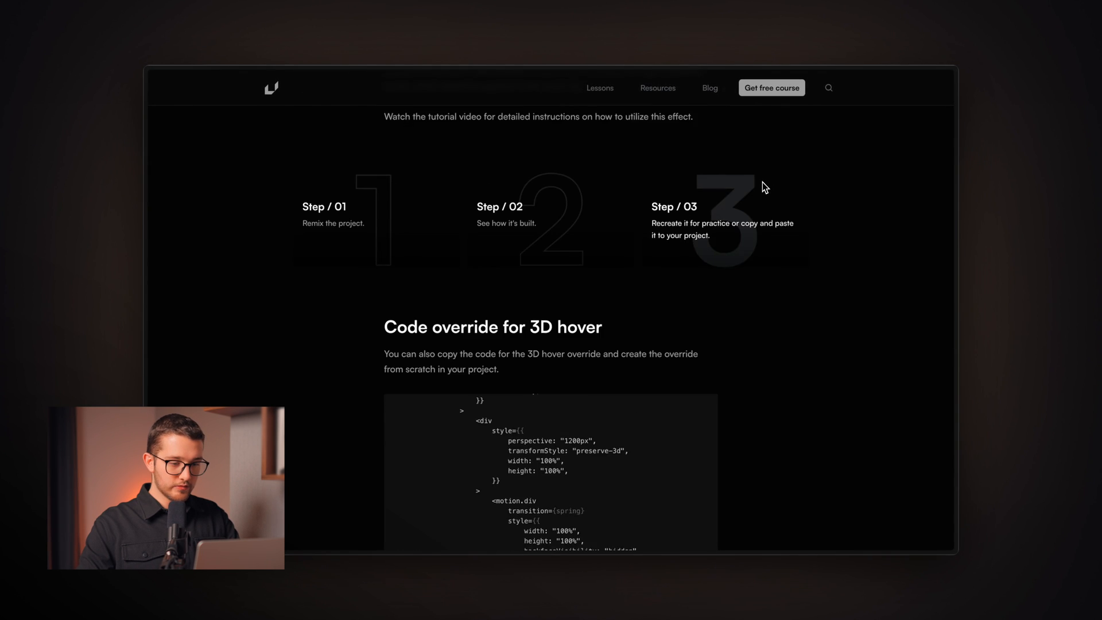
- Scroll the resource page down to the 'Code override for 3D hover' block
{"action": "scroll", "scroll_direction": "down", "scroll_amount": 3}
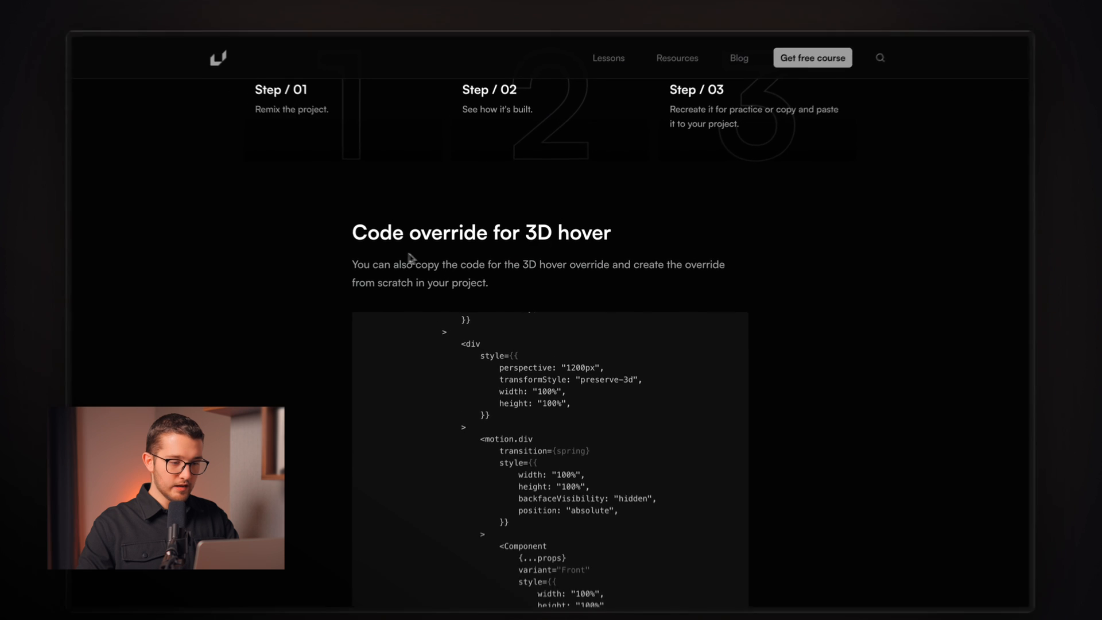
{"action": "scroll", "scroll_direction": "down", "scroll_amount": 3}
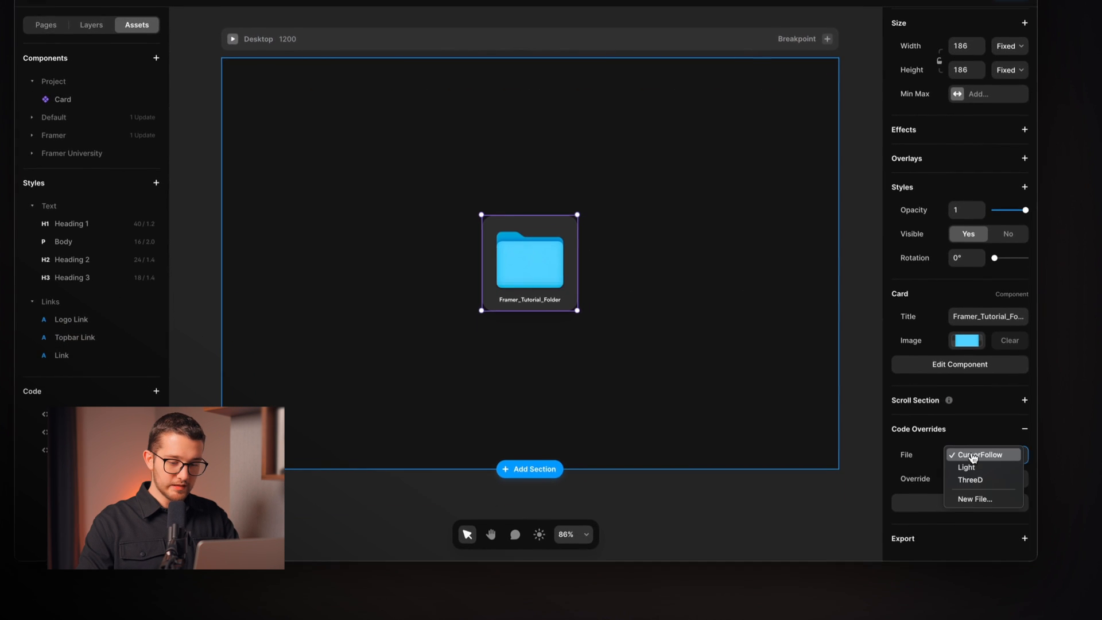
- Set the home-page Card's override file to ThreeD and launch the Play preview
{"action": "left_click", "coordinate": [969, 479]}
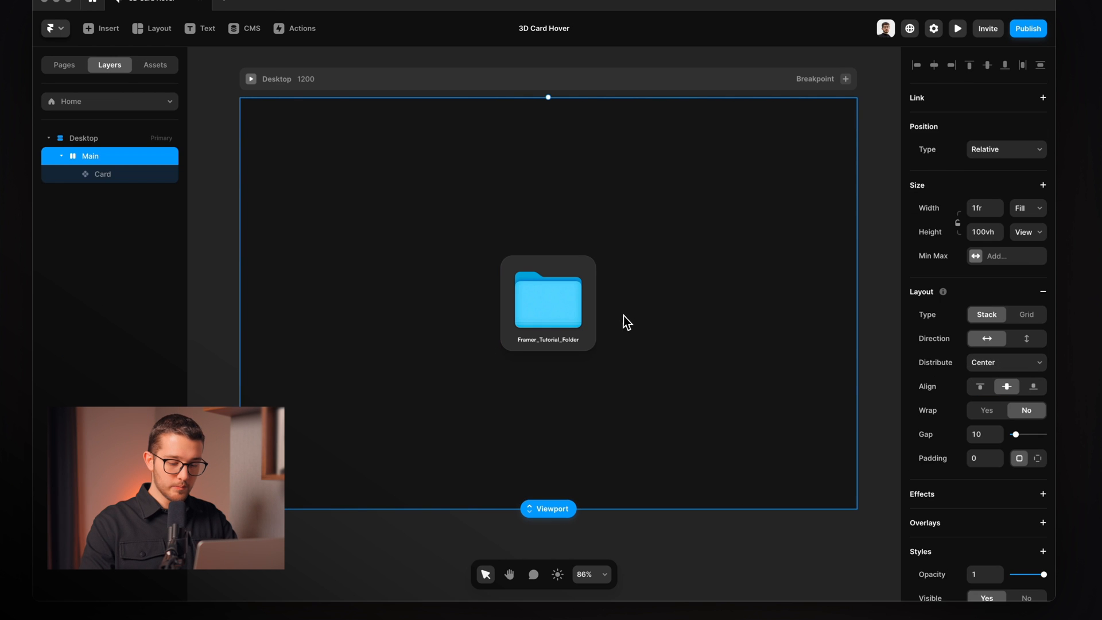
{"action": "left_click", "coordinate": [957, 28]}
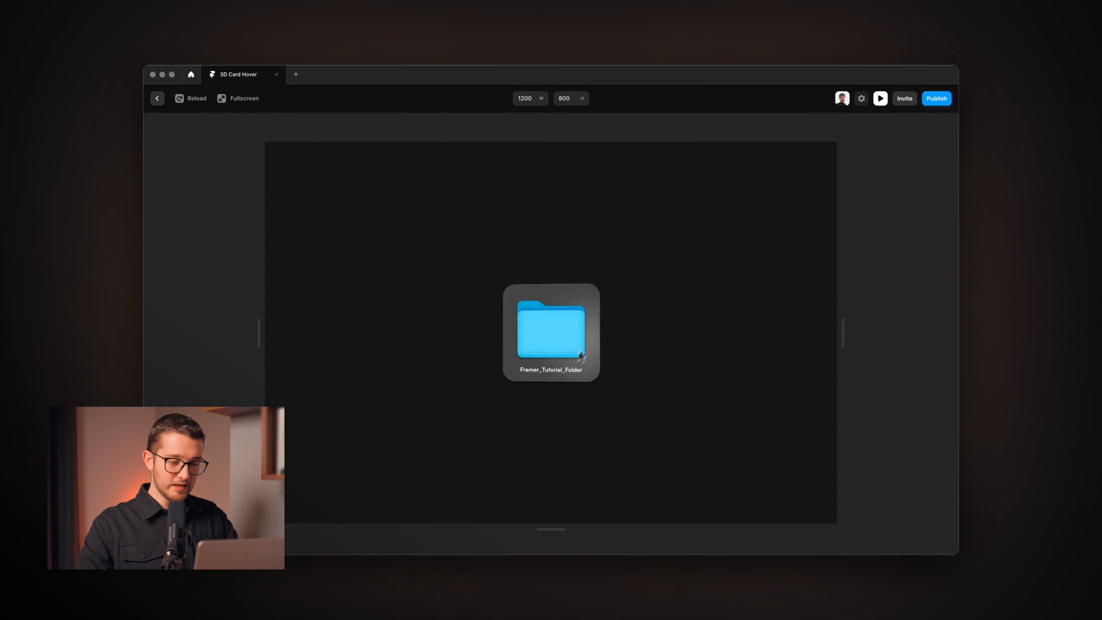
{"action": "mouse_move", "coordinate": [576, 431]}
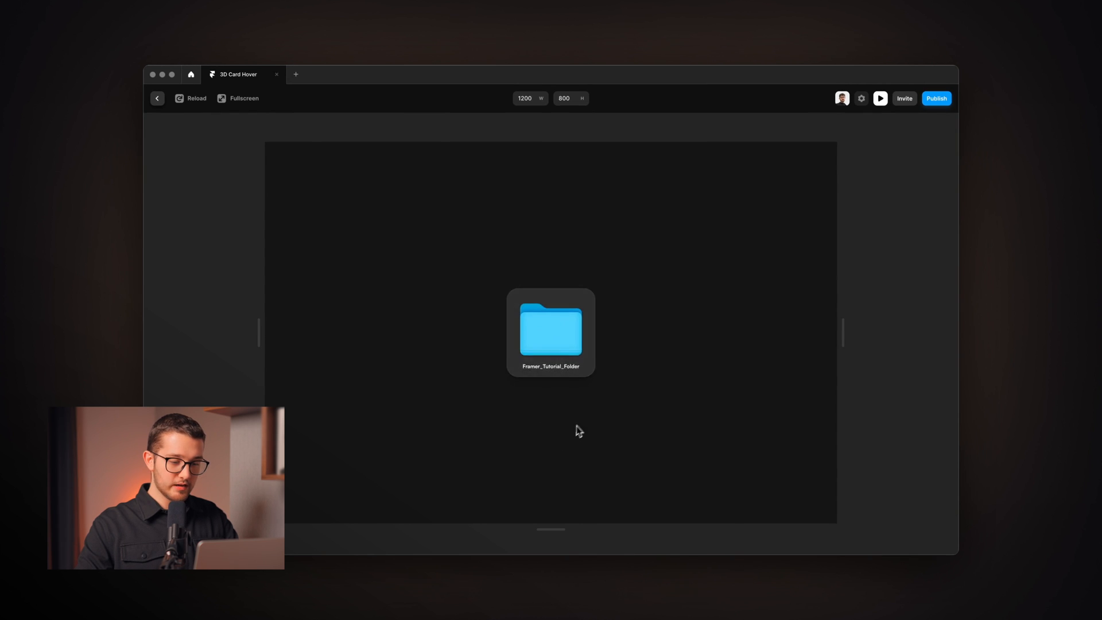